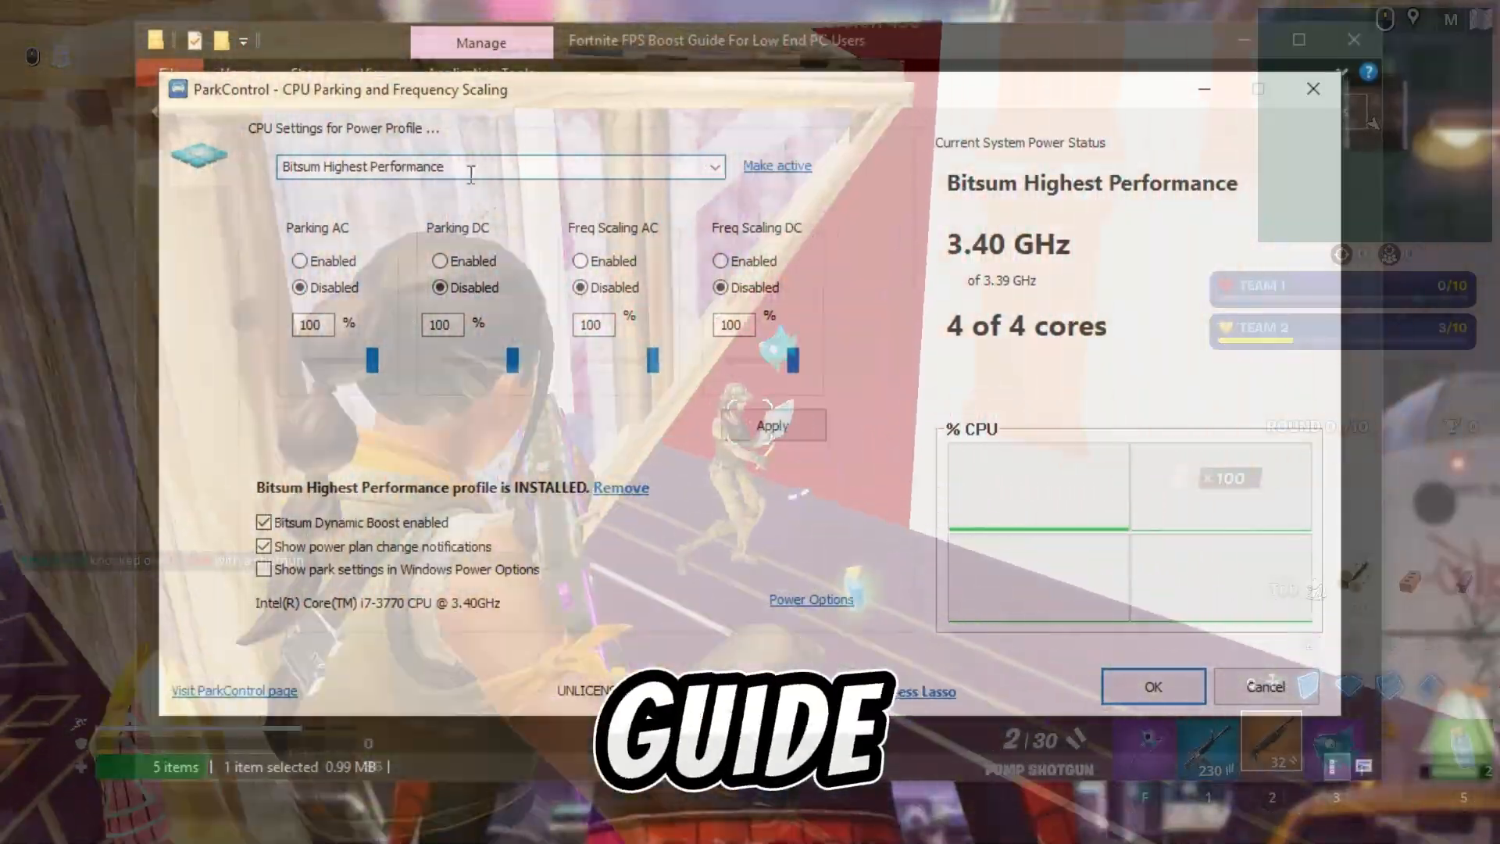
Like the Azox 2.0 video, subscribe to the channel and enable upload notifications
left_click(1151, 686)
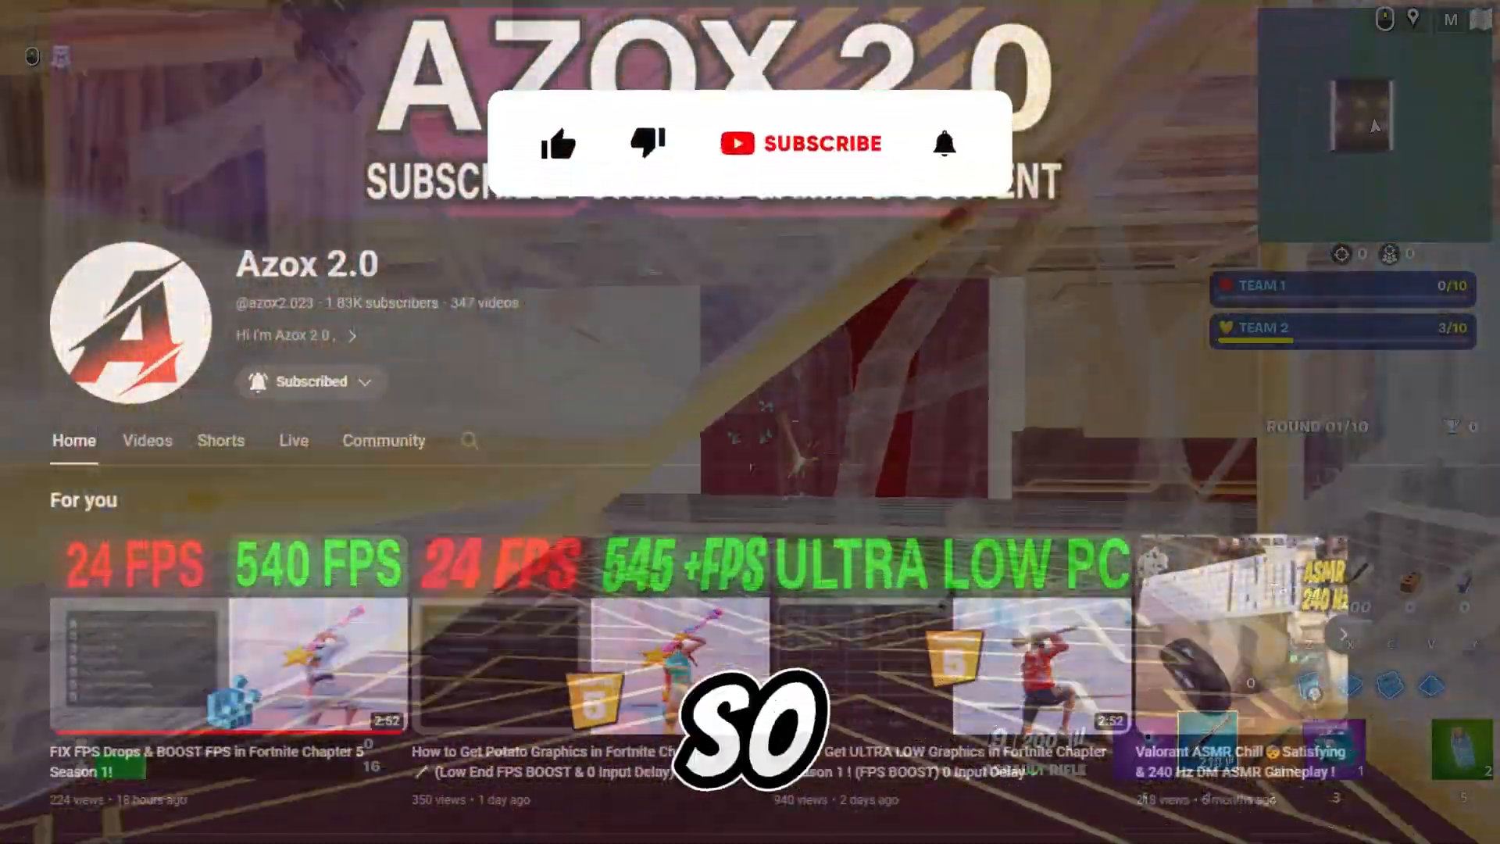
left_click(559, 120)
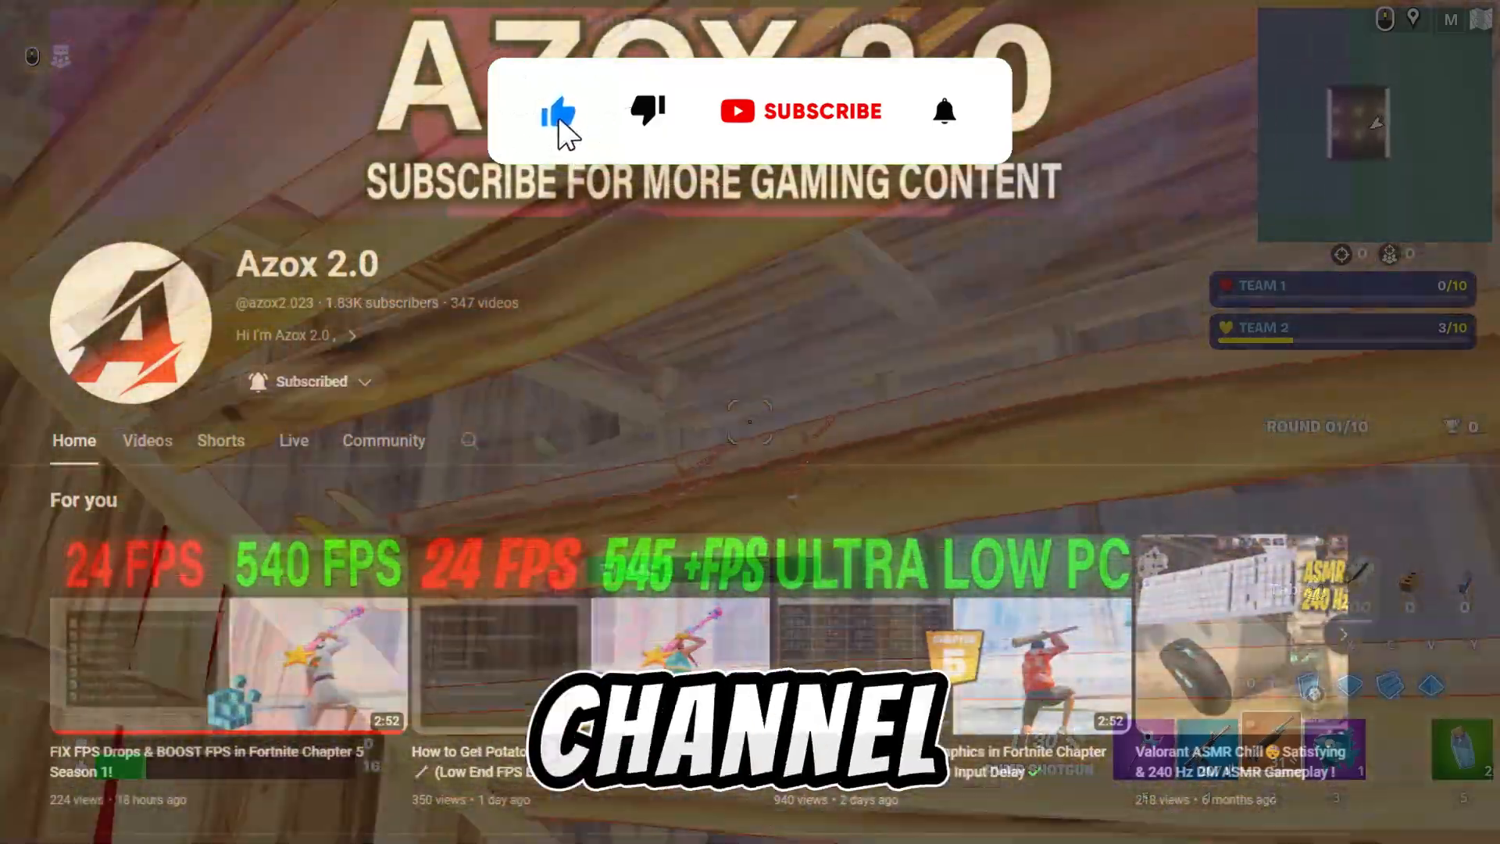
left_click(802, 110)
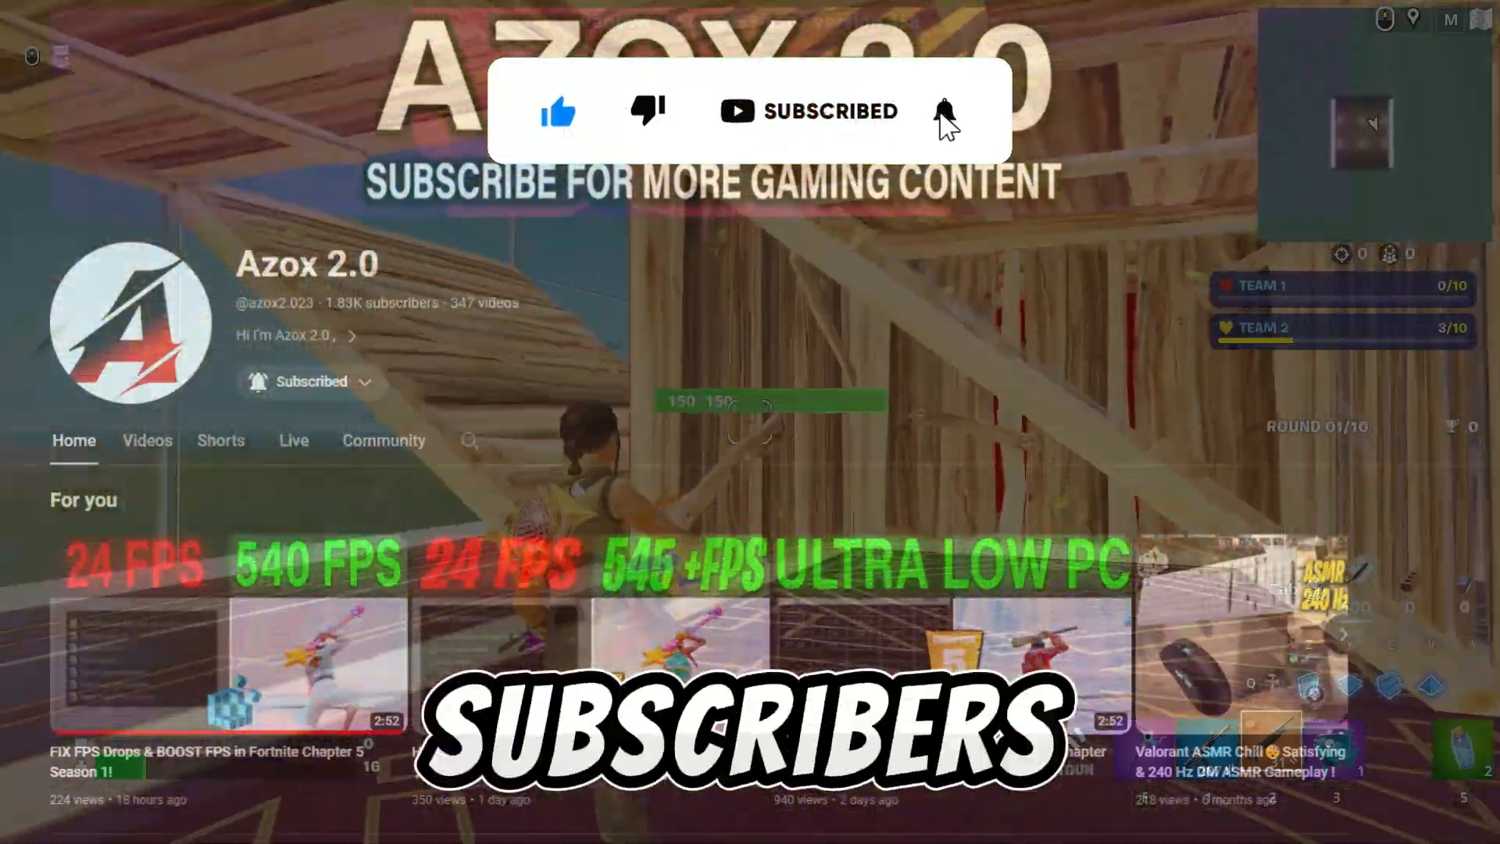
left_click(944, 111)
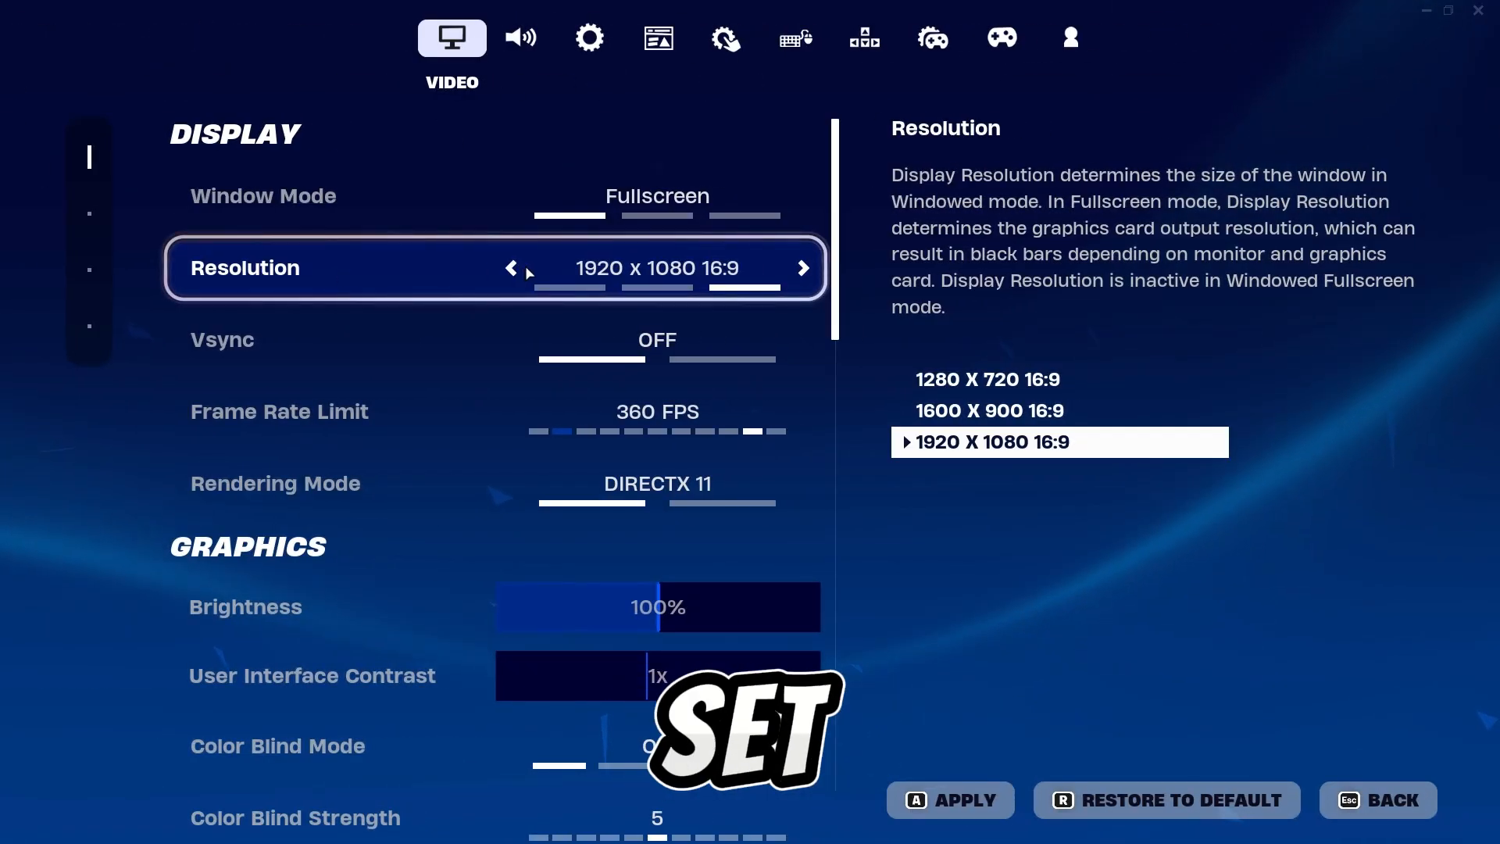
Set resolution to 1920 x 1080, then scroll to Vsync, FPS limit and rendering mode
left_click(510, 268)
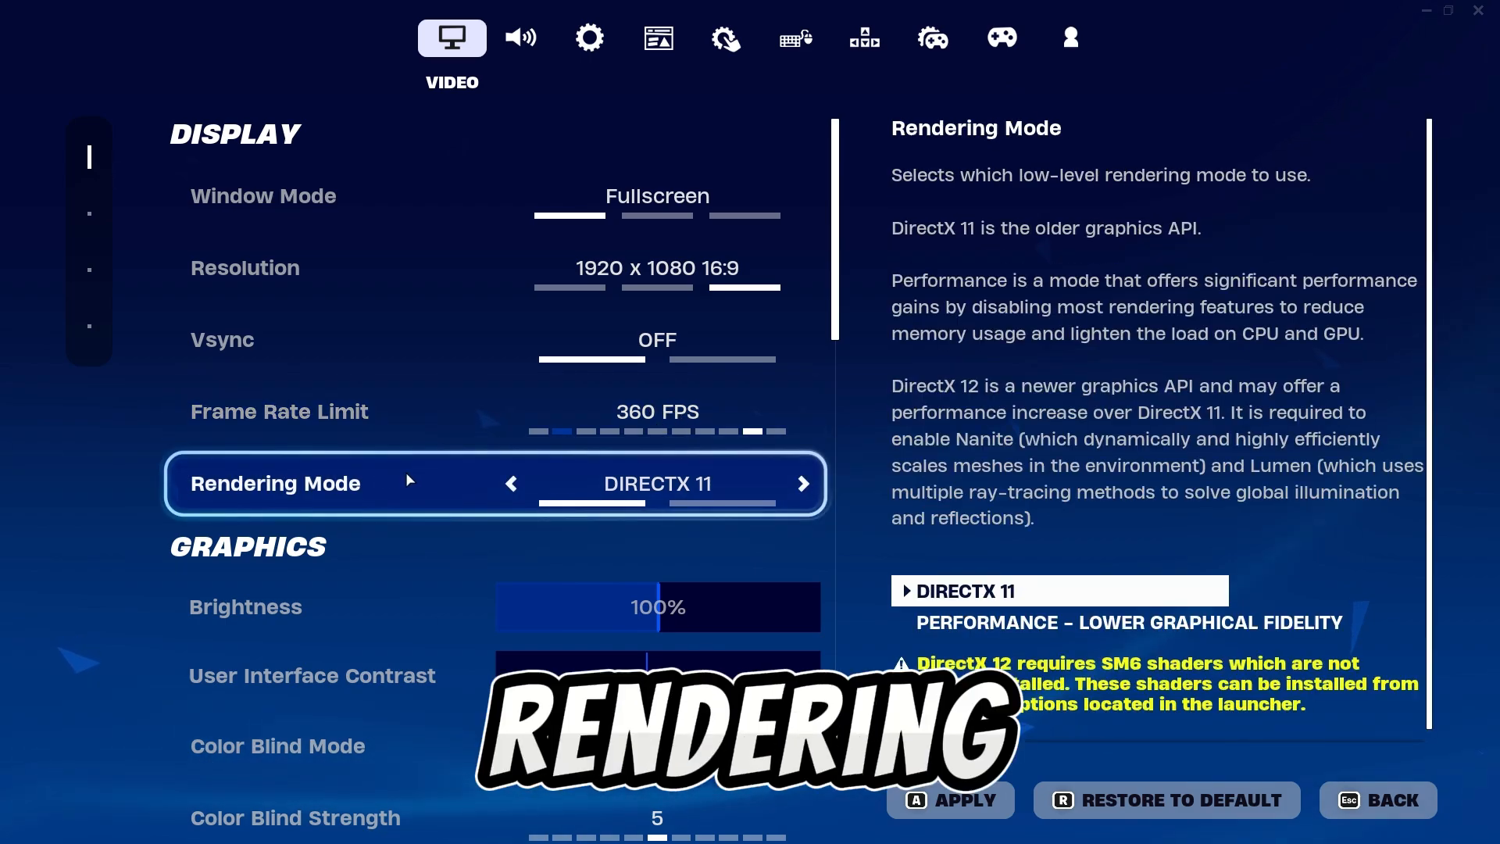
scroll("down", 3)
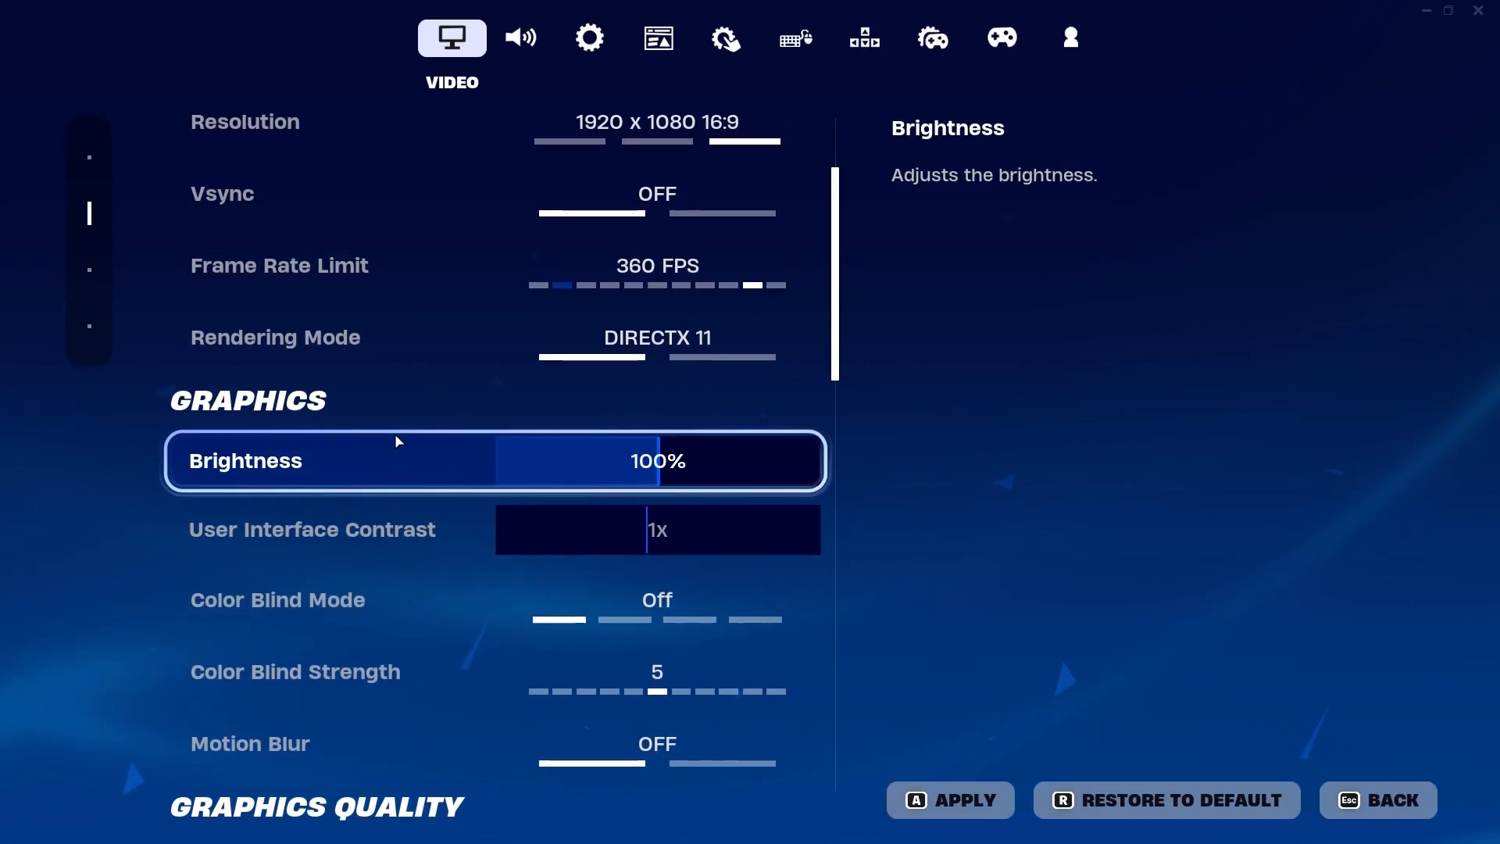
scroll("down", 3)
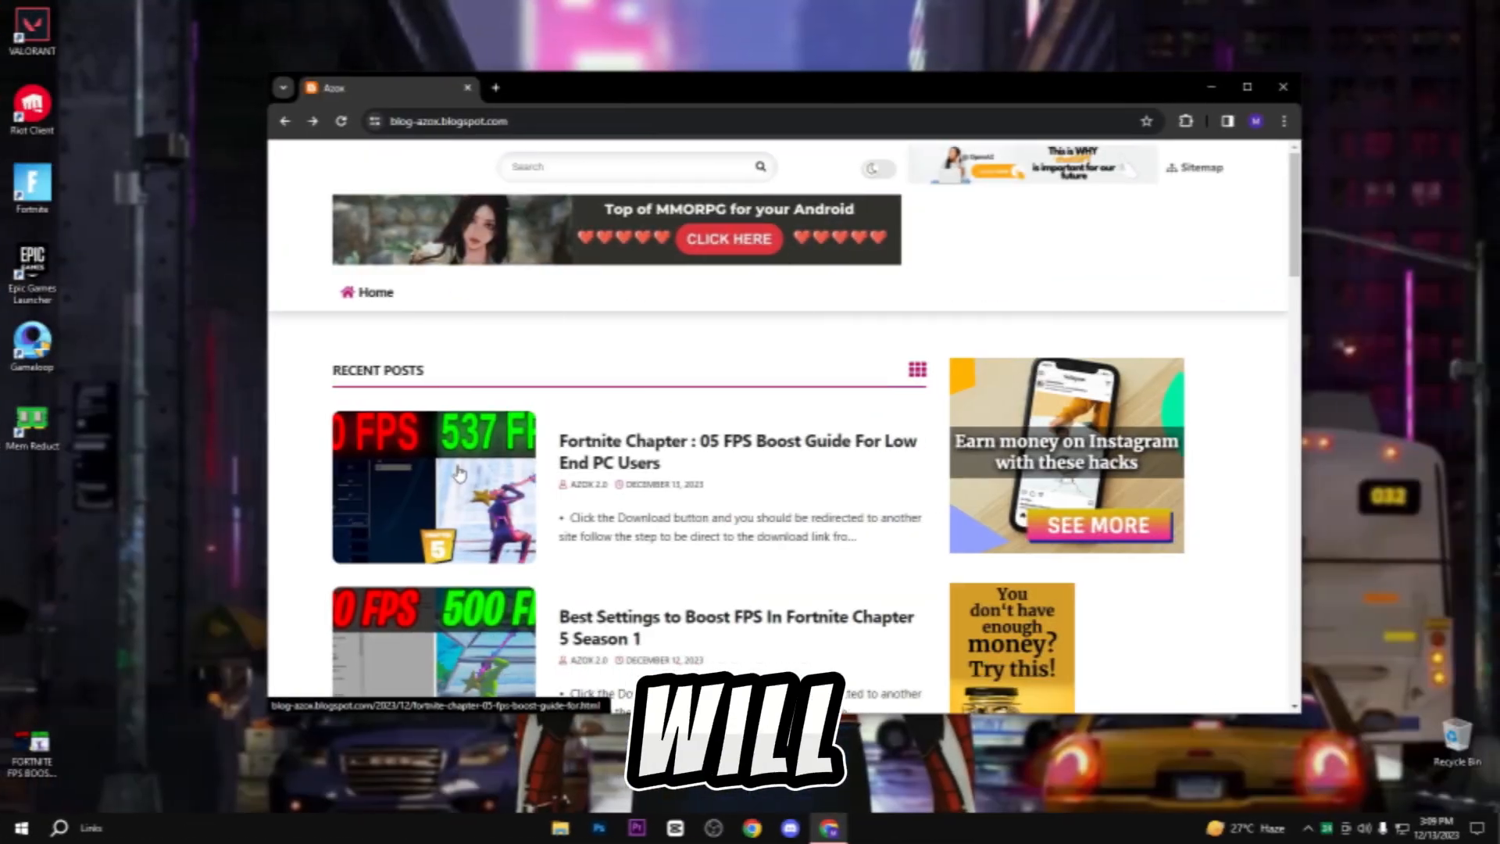
Open the Fortnite Chapter 05 FPS Boost Guide post and scroll to its download link
left_click(739, 452)
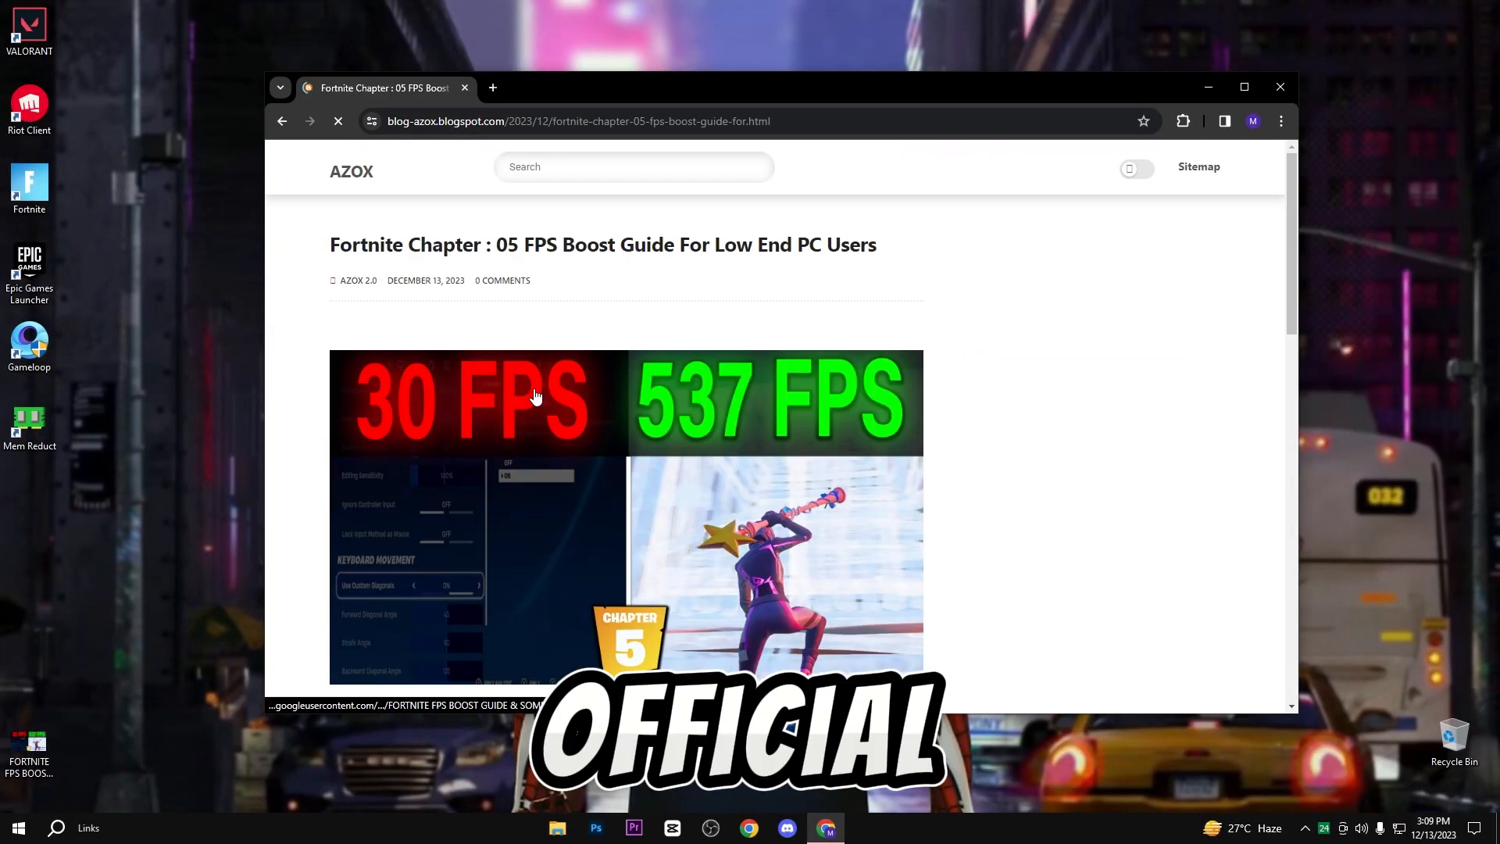
scroll("down", 3)
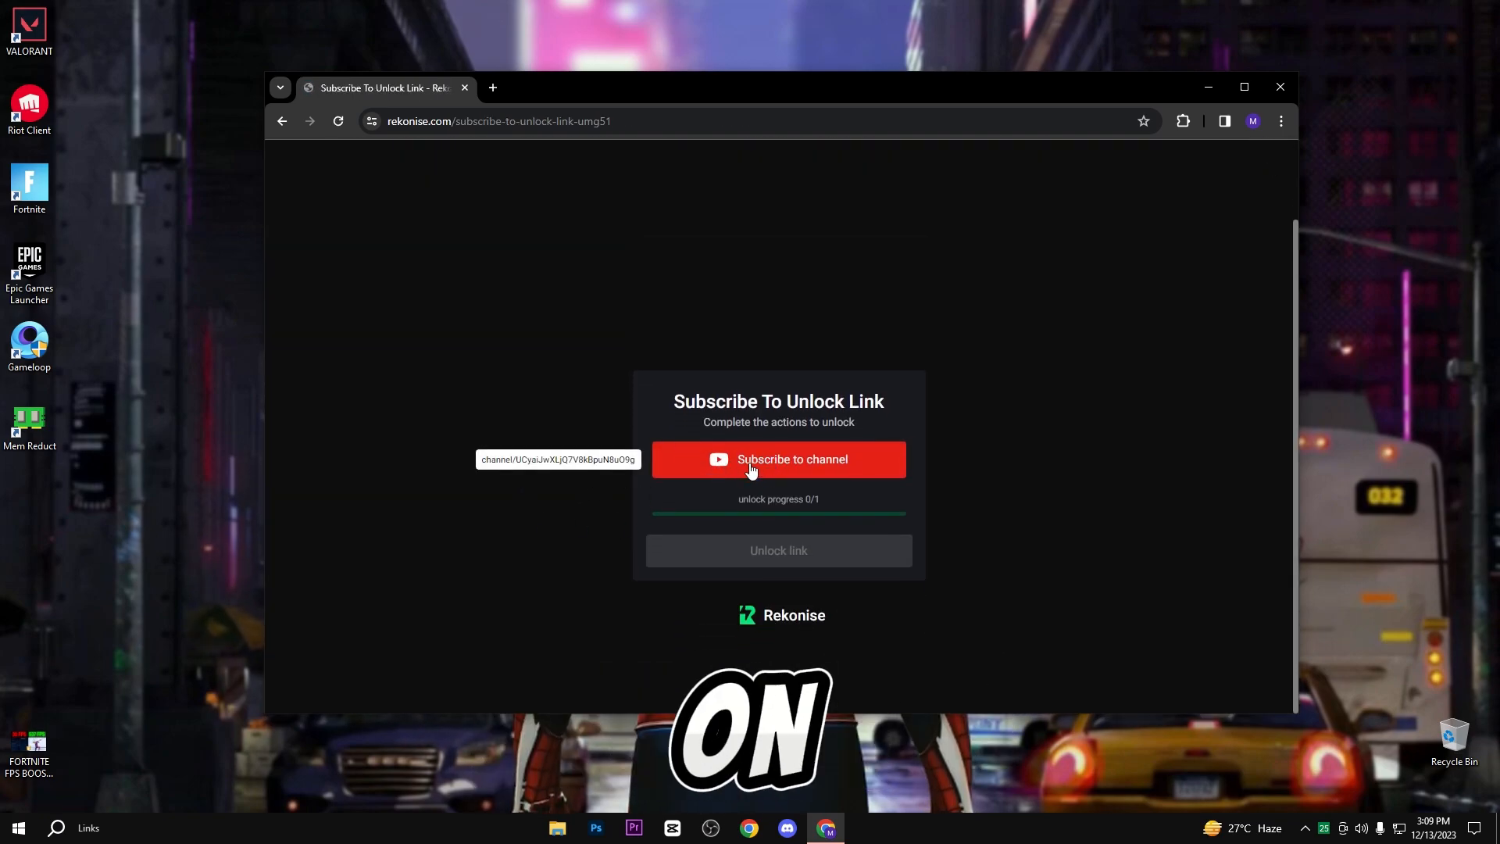
Unlock the link by subscribing, then extract the downloaded FPS boost RAR in place
left_click(778, 460)
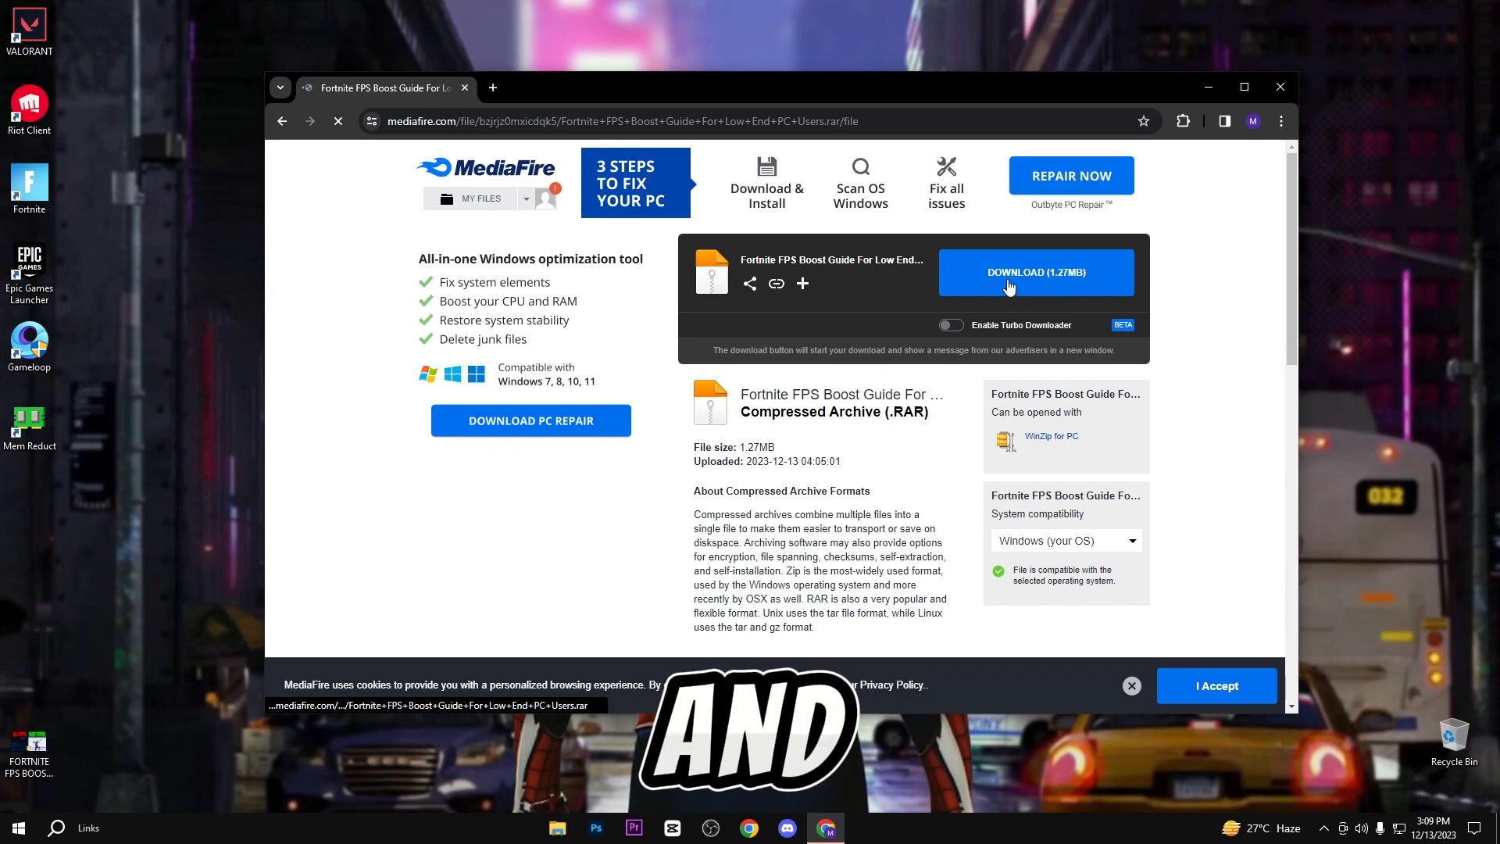
right_click(524, 52)
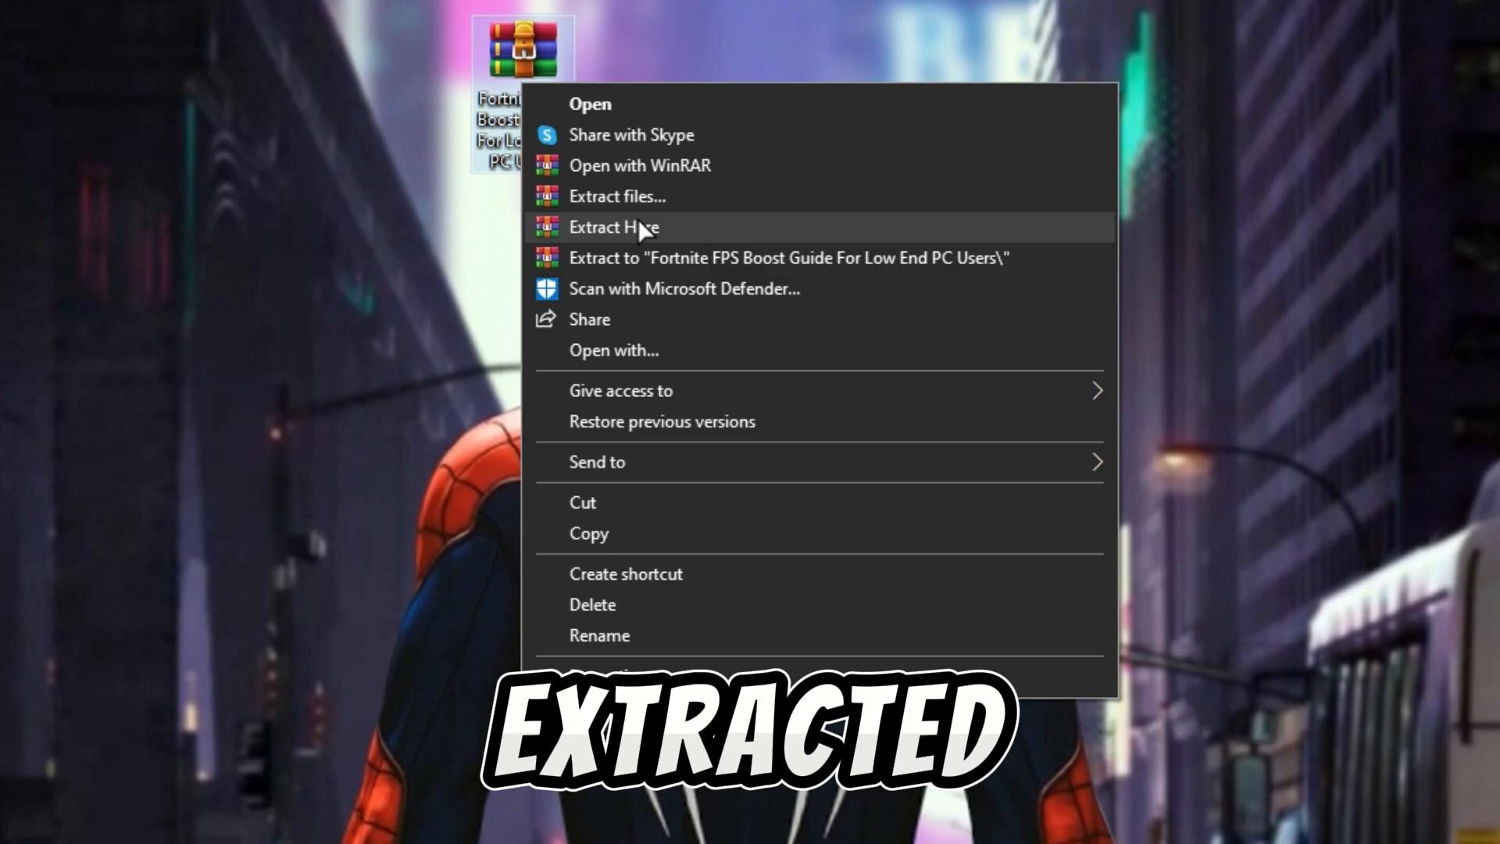
left_click(614, 226)
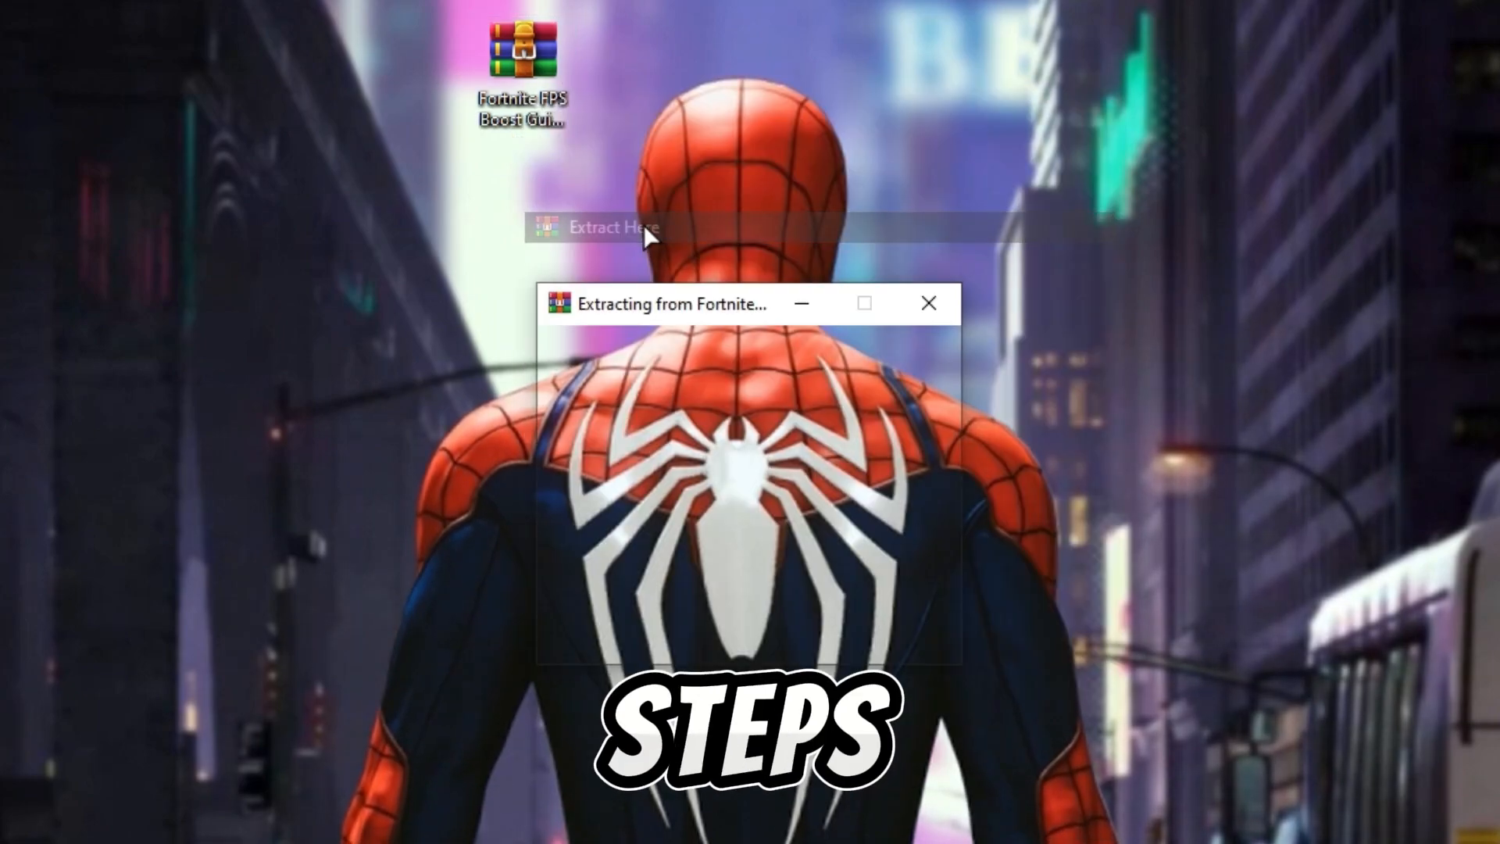
left_click(613, 228)
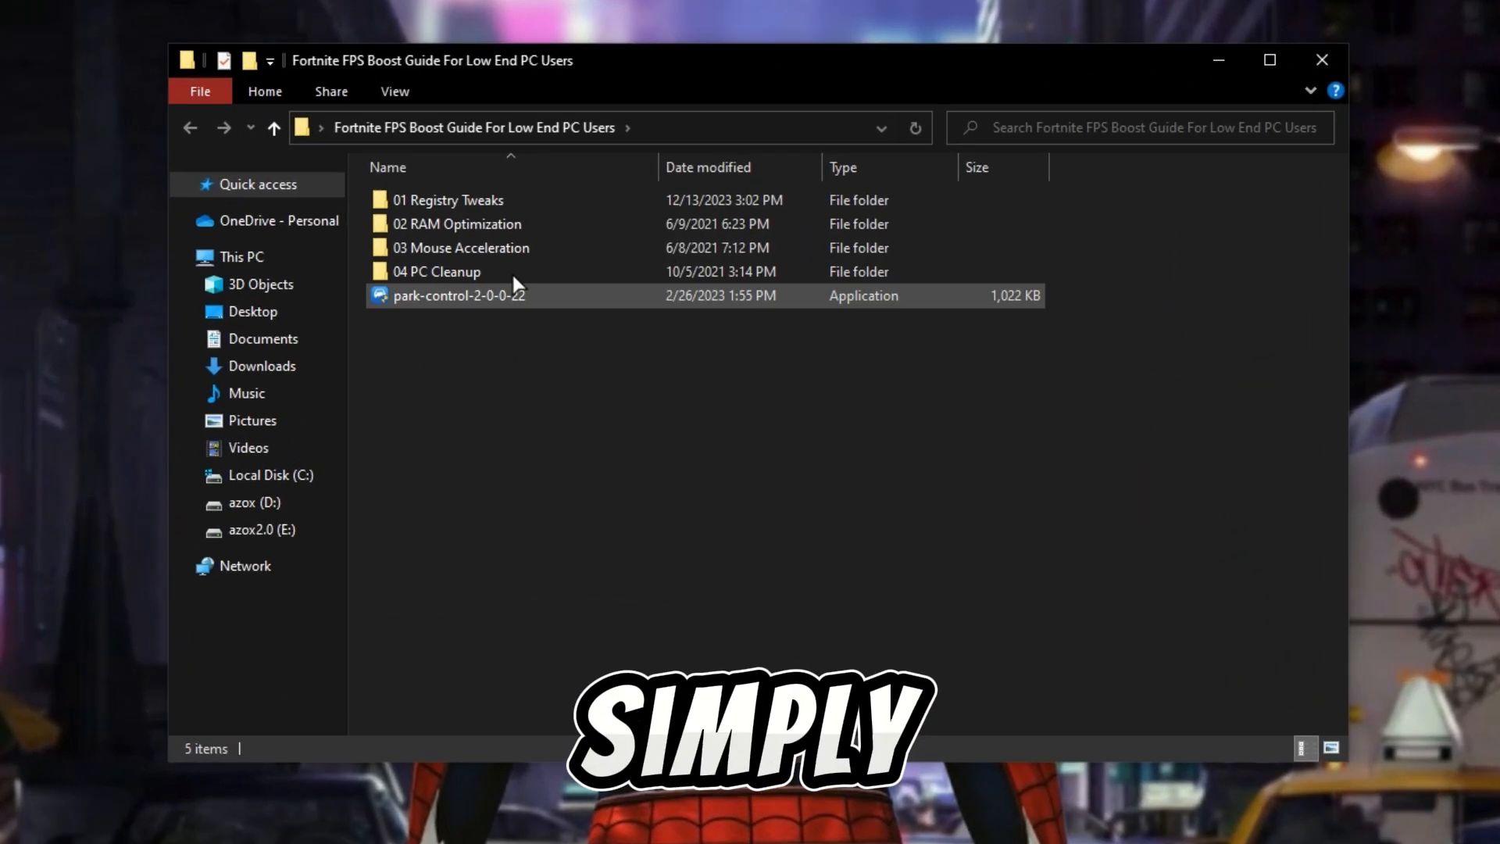
Open 01 Registry Tweaks, return, open 02 RAM Optimization, then 03 Mouse Acceleration
double_click(448, 200)
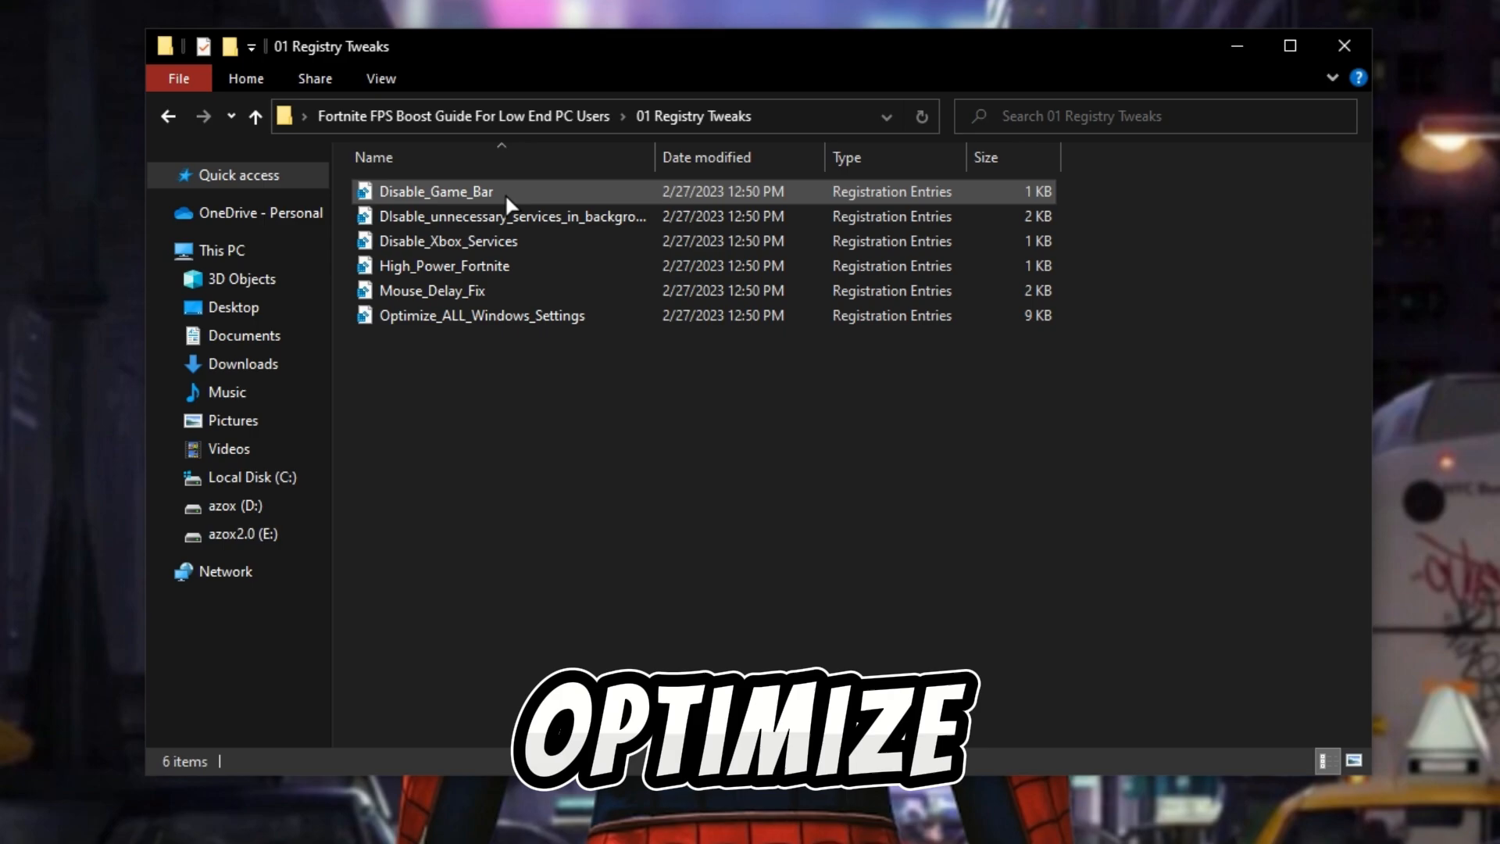
left_click(169, 116)
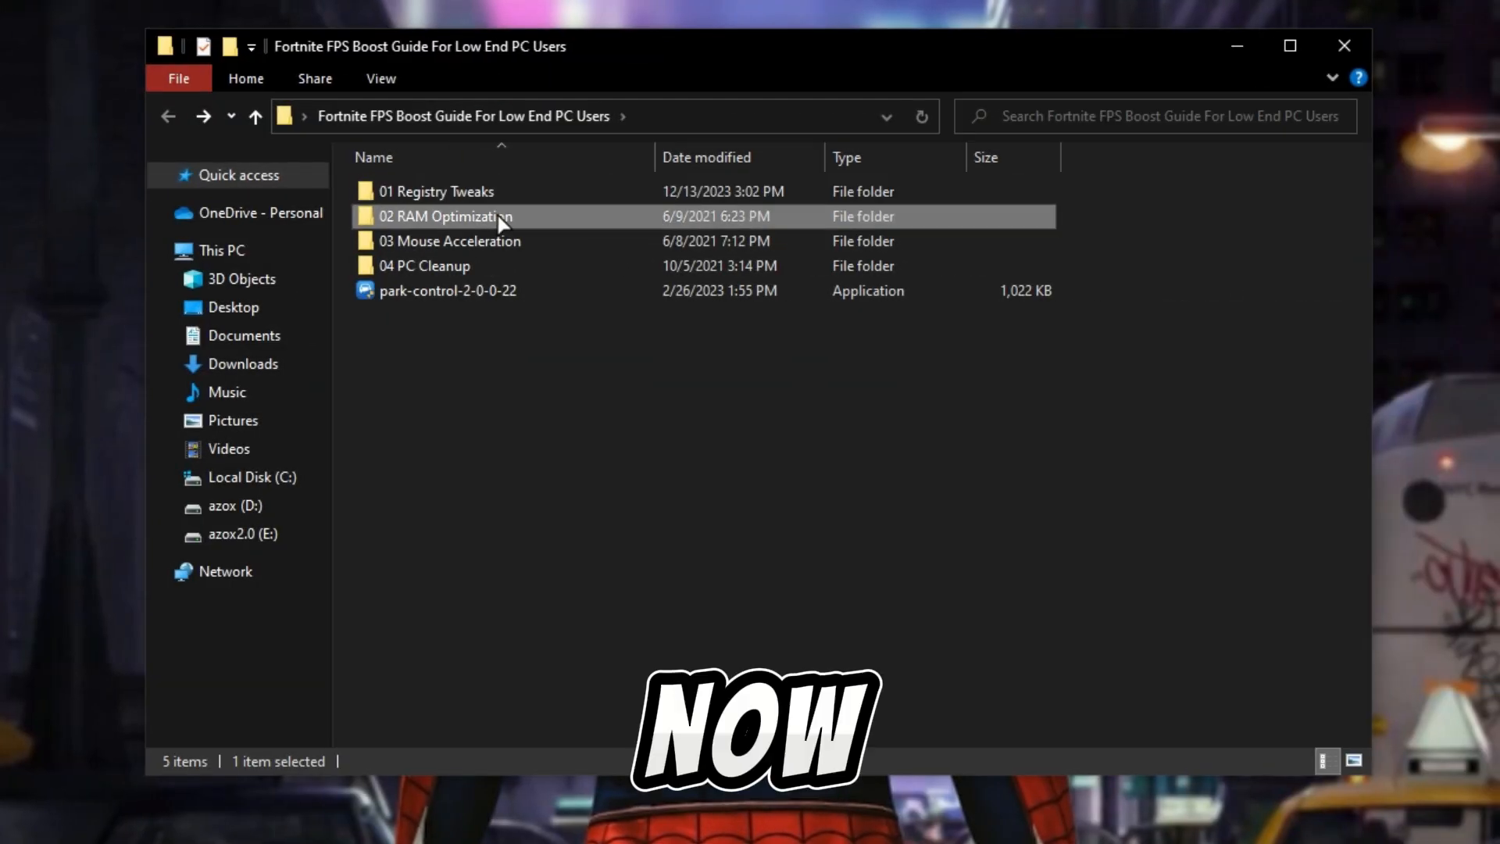
double_click(444, 215)
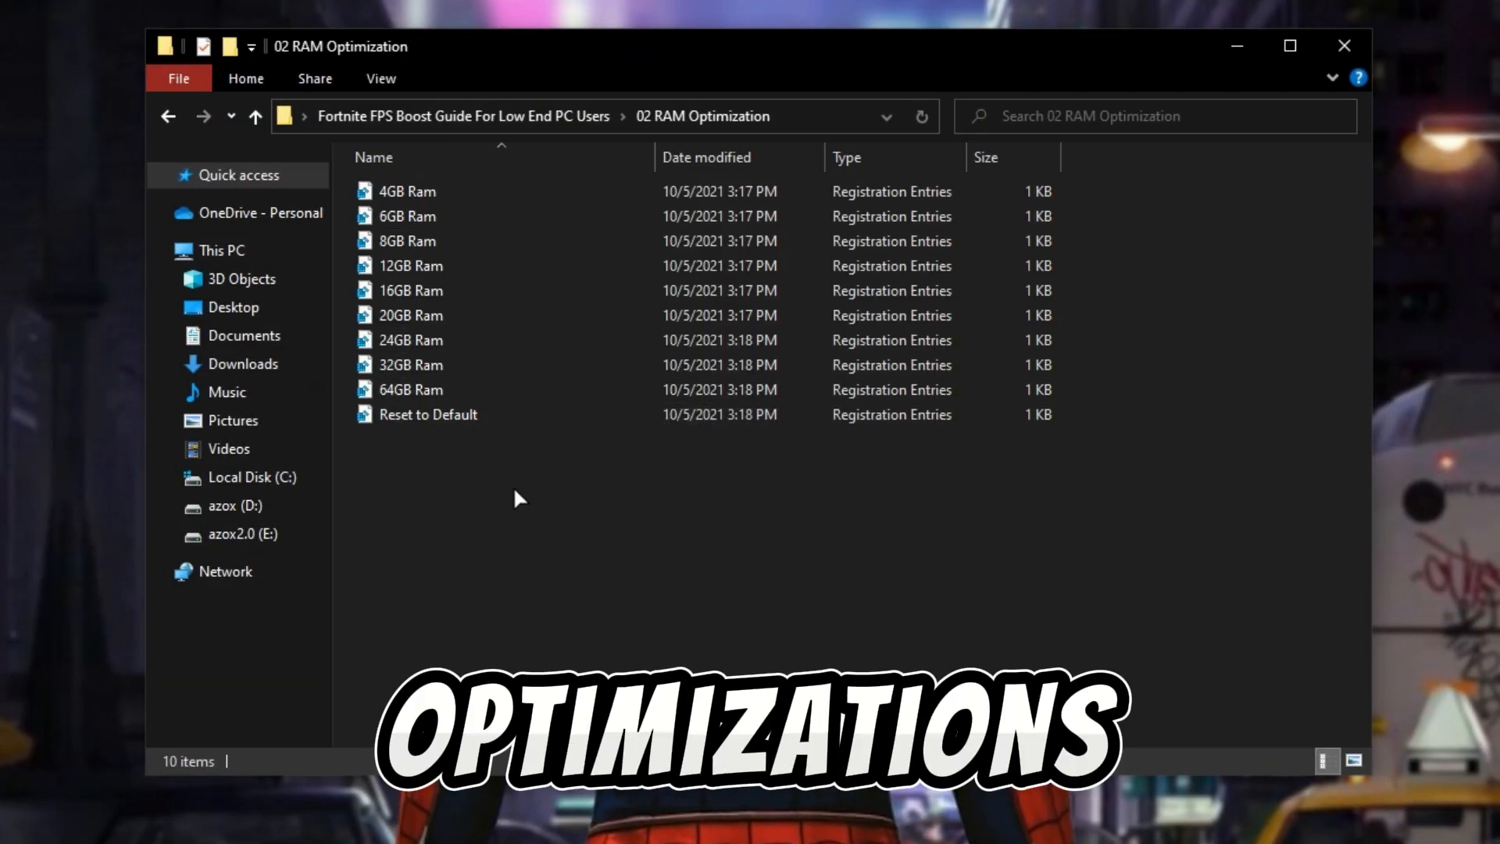
left_click(410, 290)
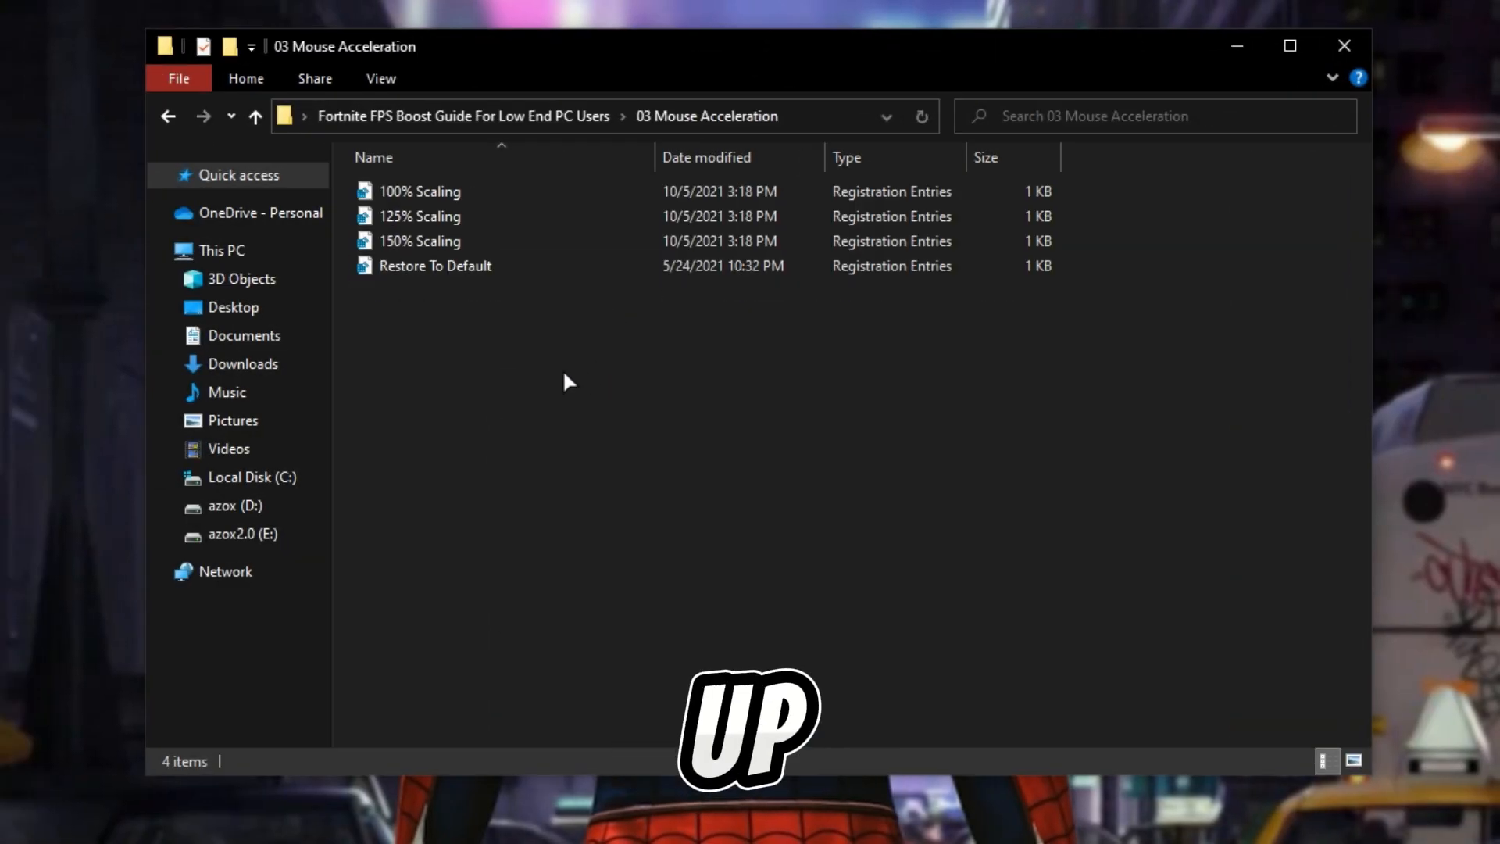
Merge the 100% Scaling.reg mouse acceleration tweak into the registry
left_click(418, 192)
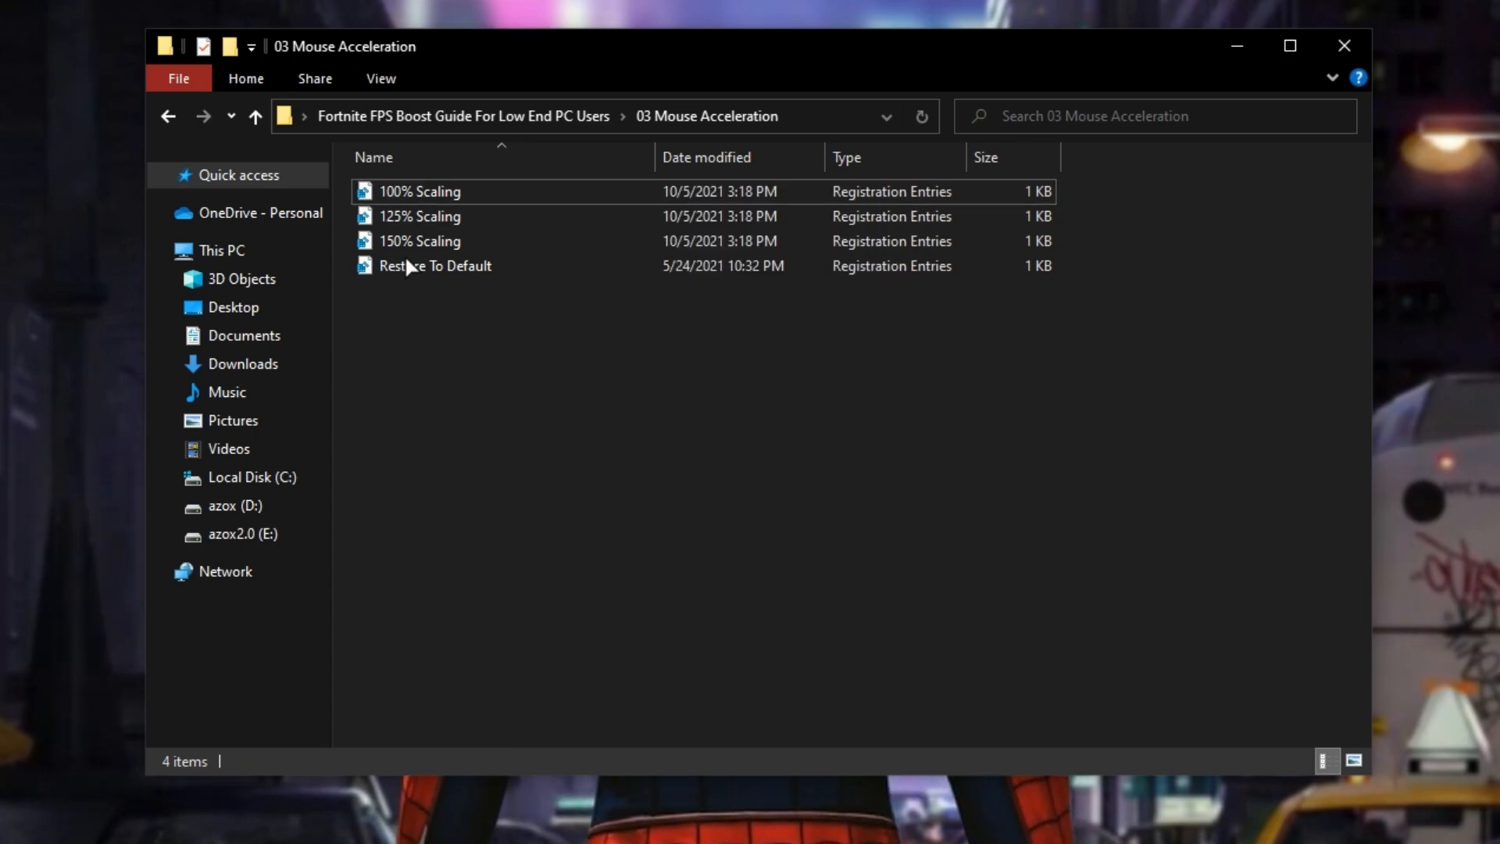
right_click(418, 191)
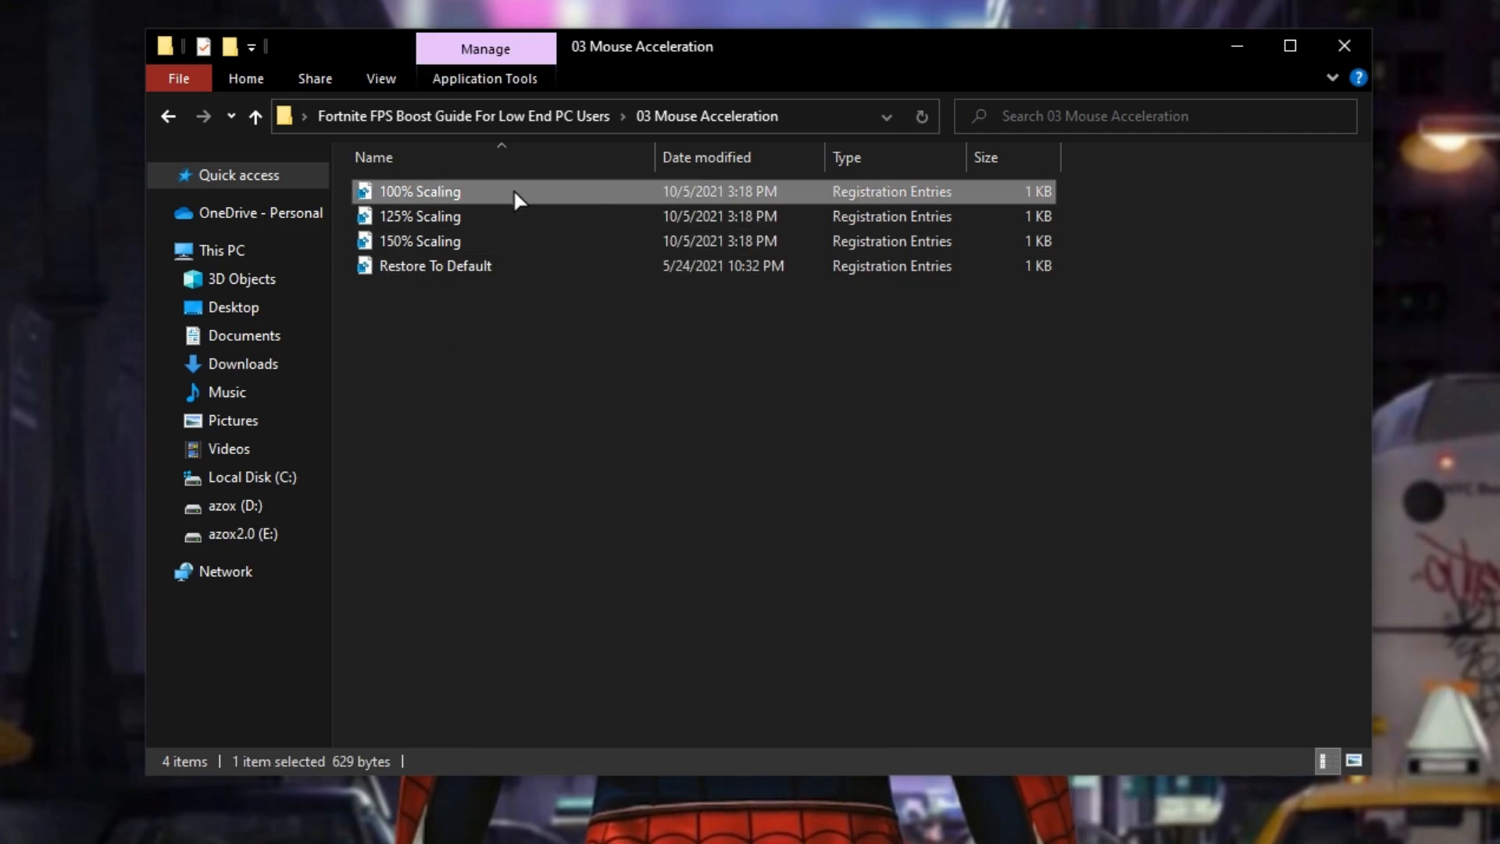
mouse_move(508, 187)
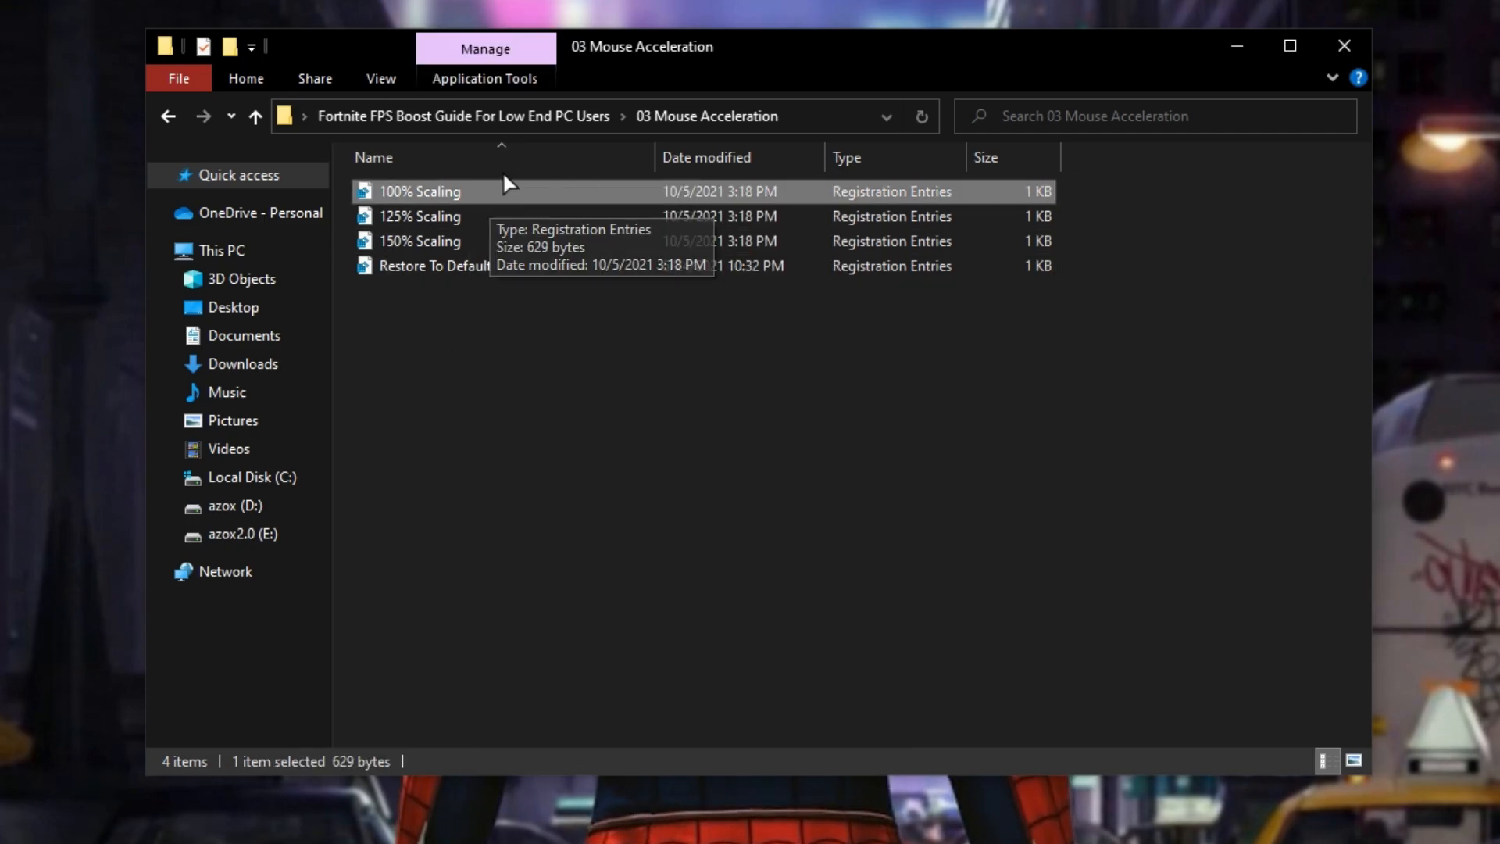
left_click(255, 115)
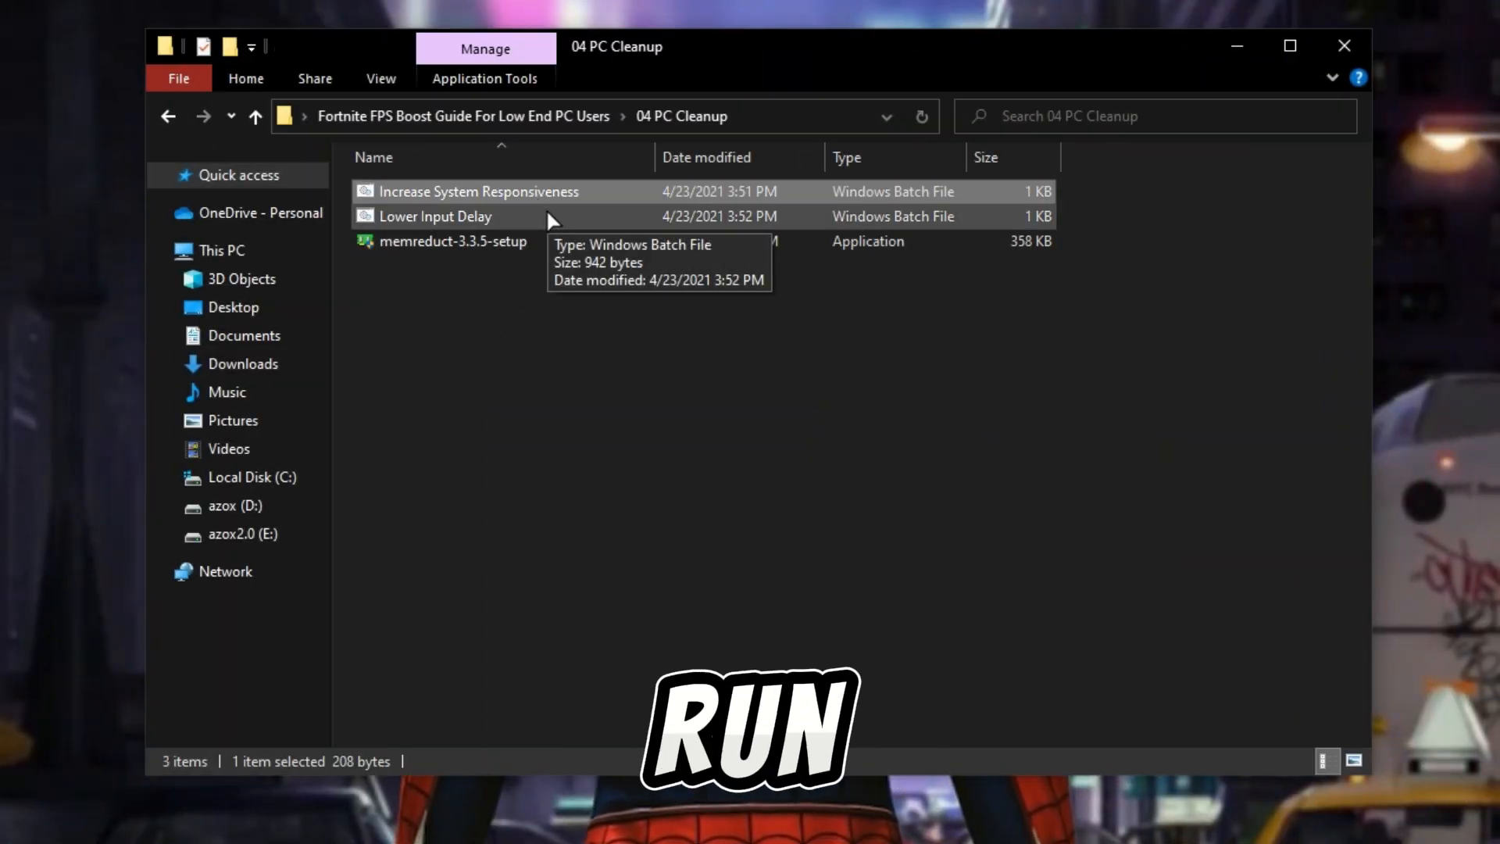
Run the Lower Input Delay script, then clean memory in Mem Reduct and confirm Yes
right_click(476, 191)
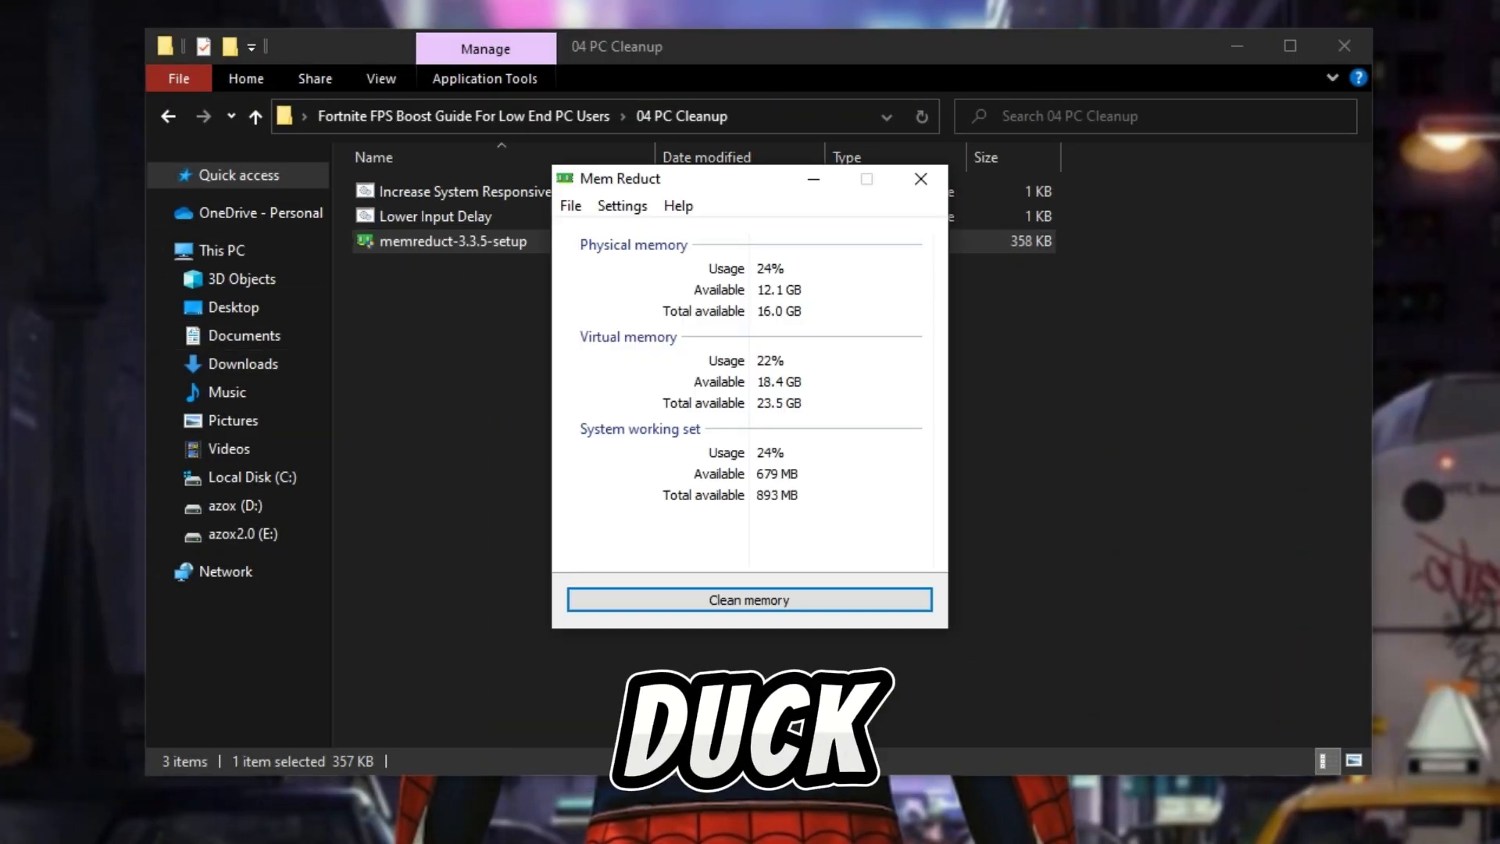
left_click(750, 600)
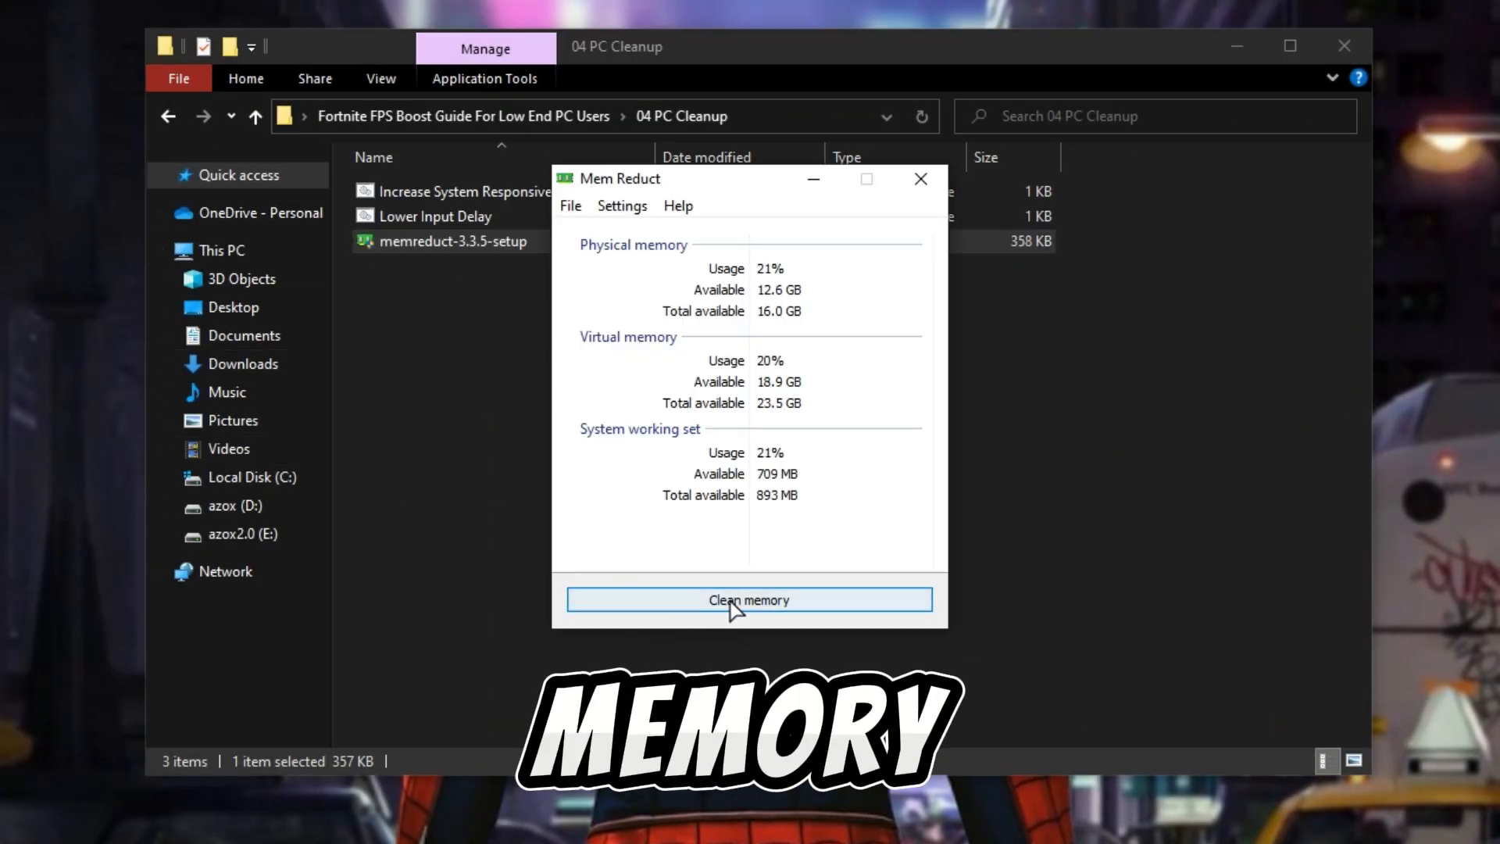
left_click(749, 600)
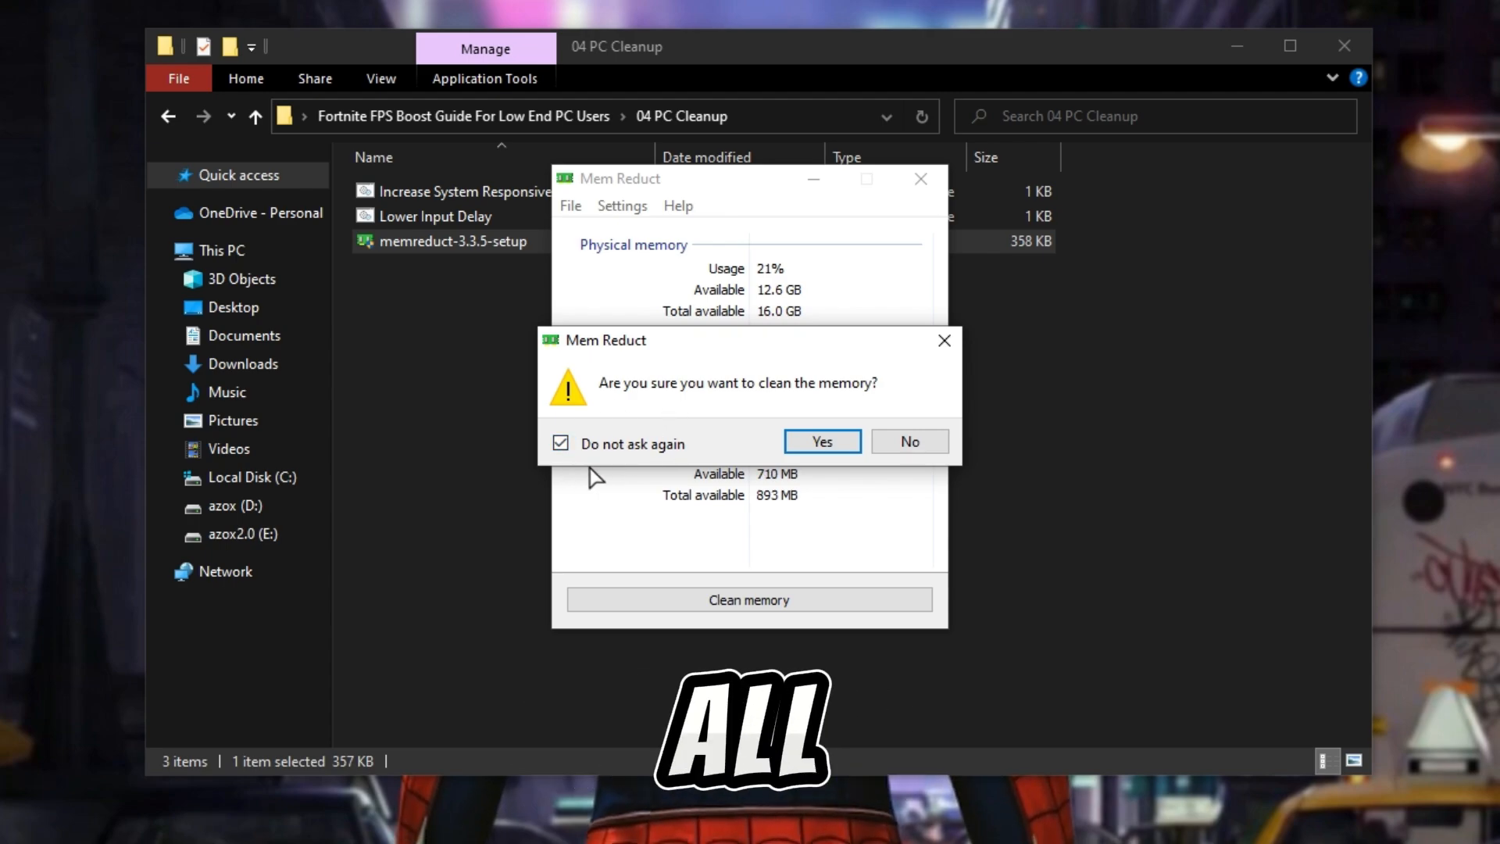
left_click(822, 441)
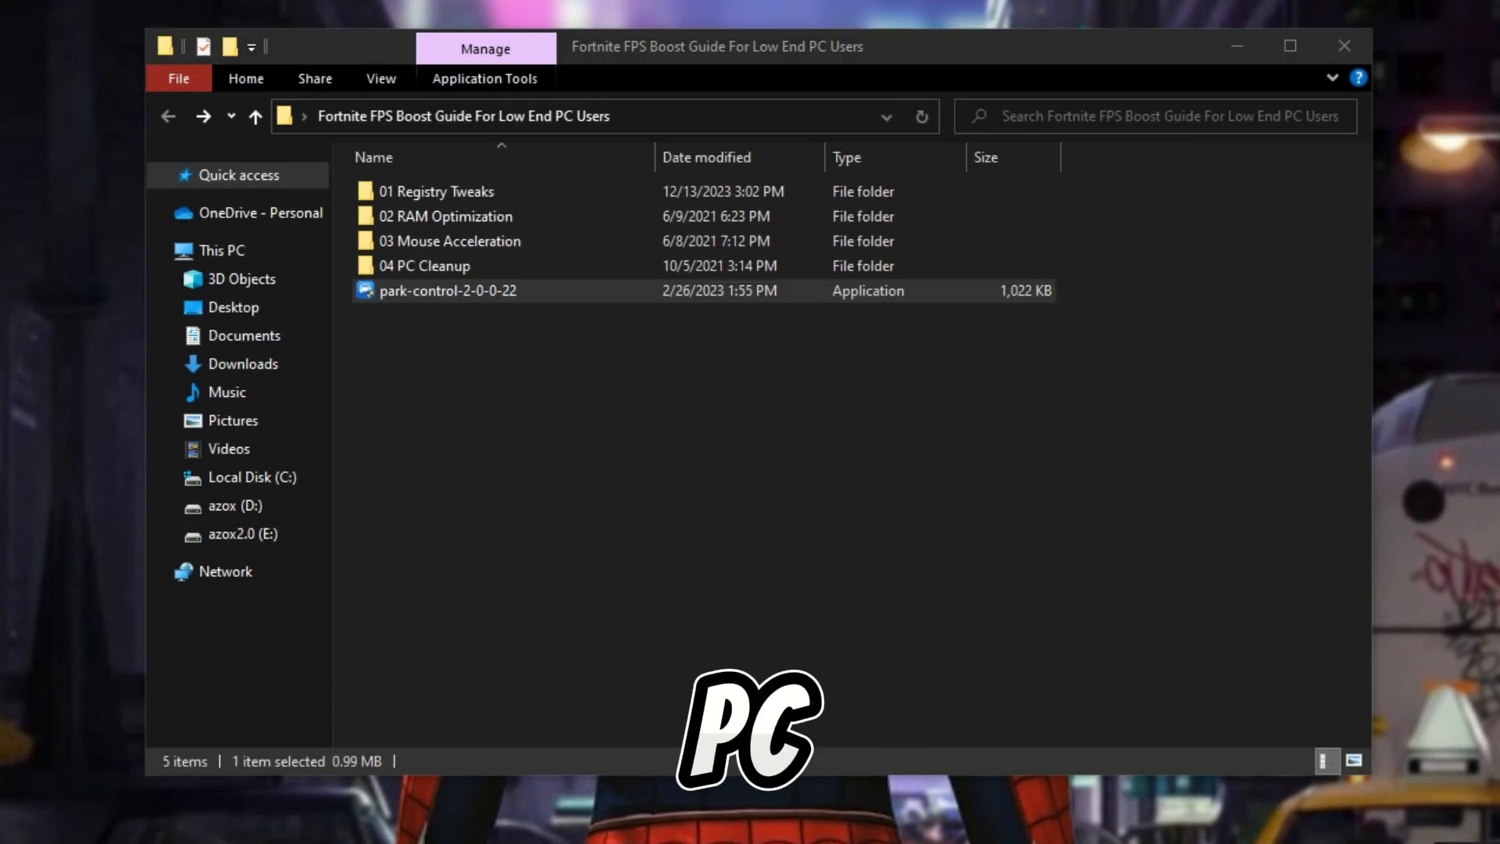
In ParkControl set AC parking to 100% and idle boost to Bitsum Highest Performance, then save
double_click(447, 290)
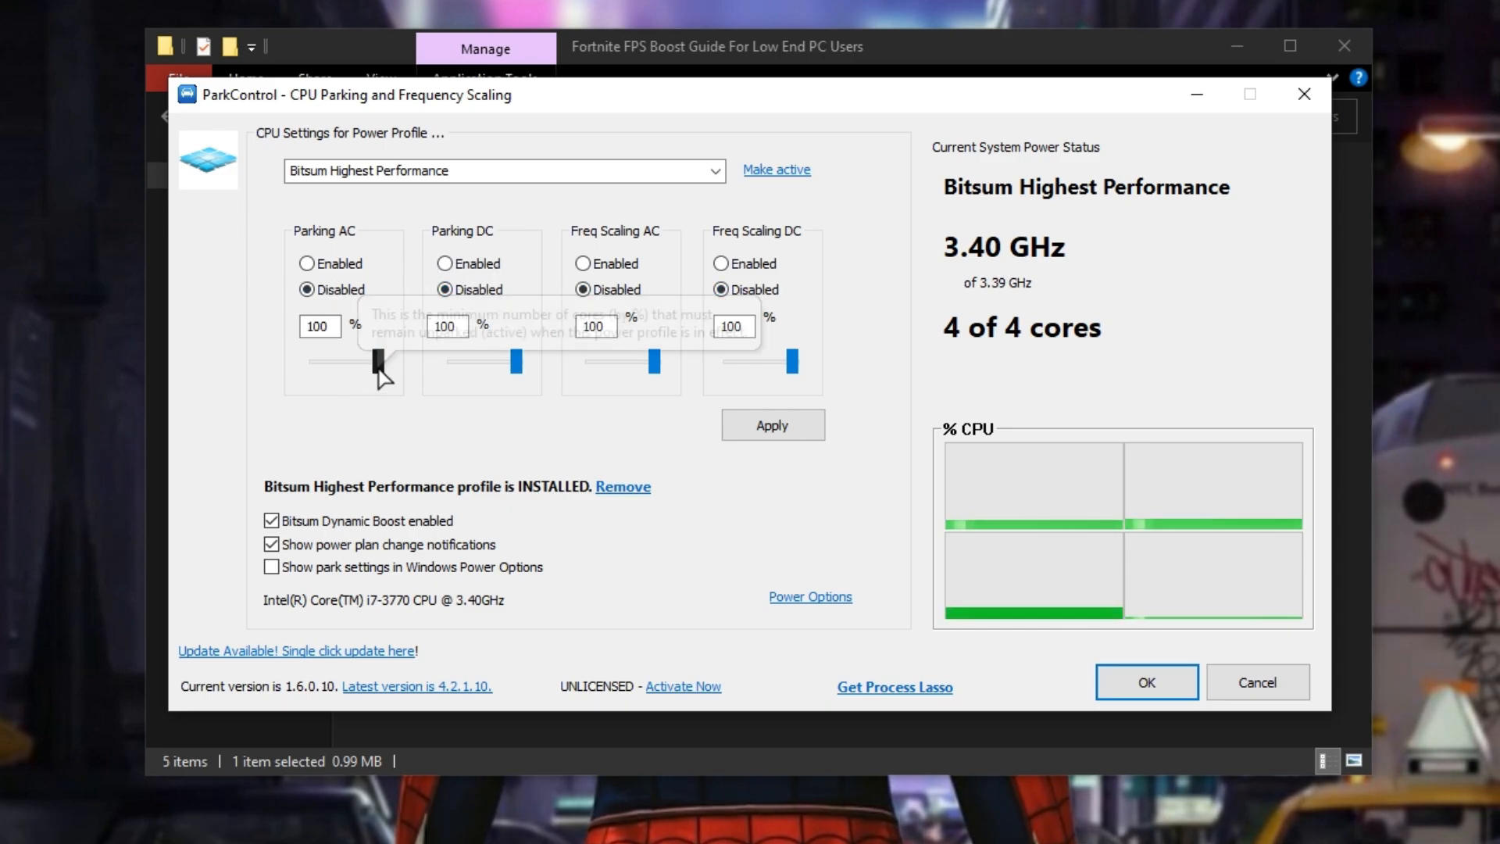
left_click(272, 520)
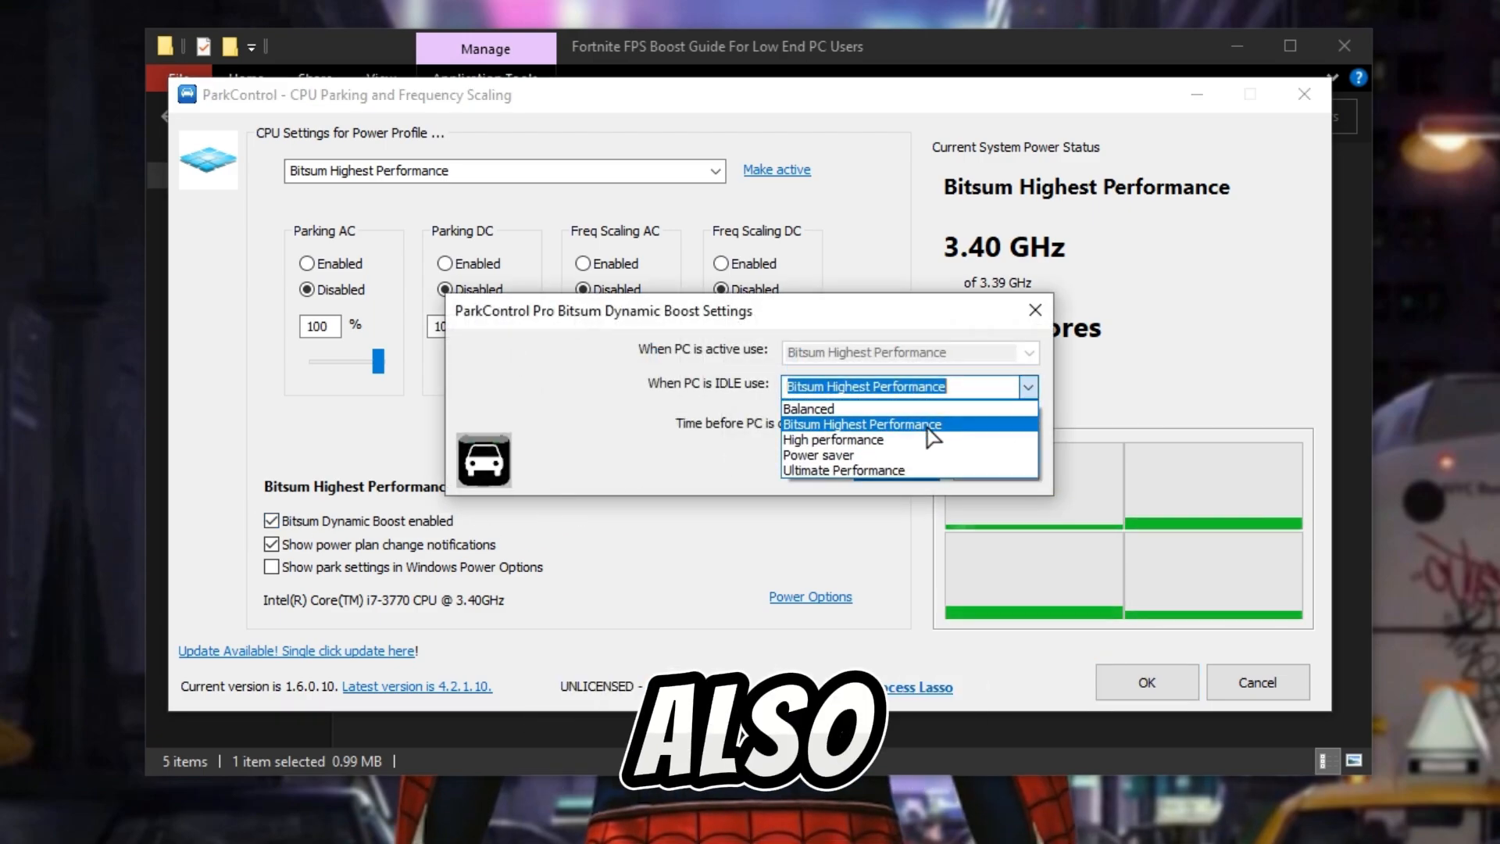
left_click(861, 423)
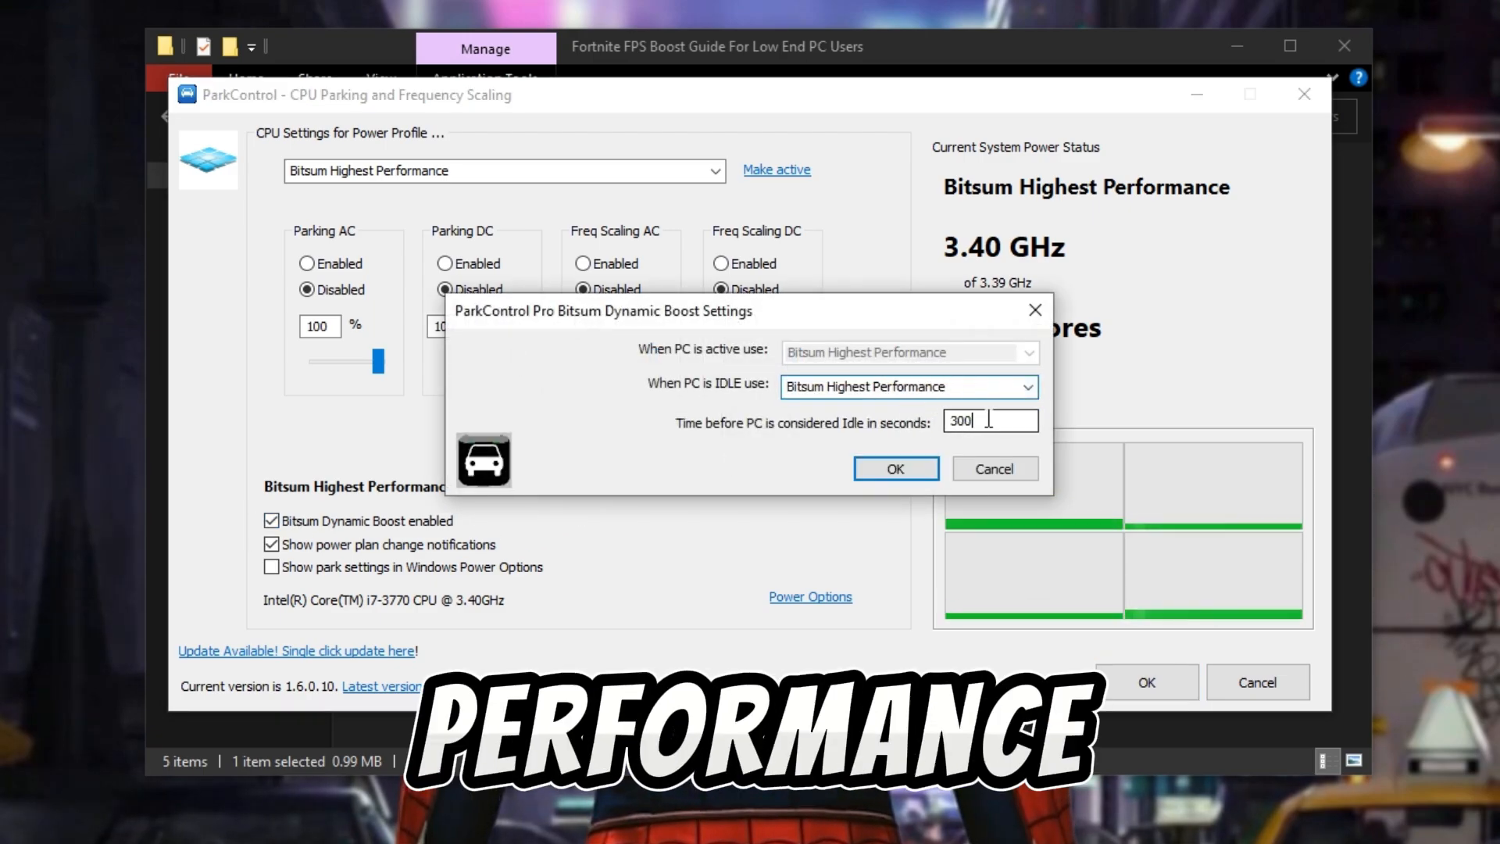
left_click(894, 468)
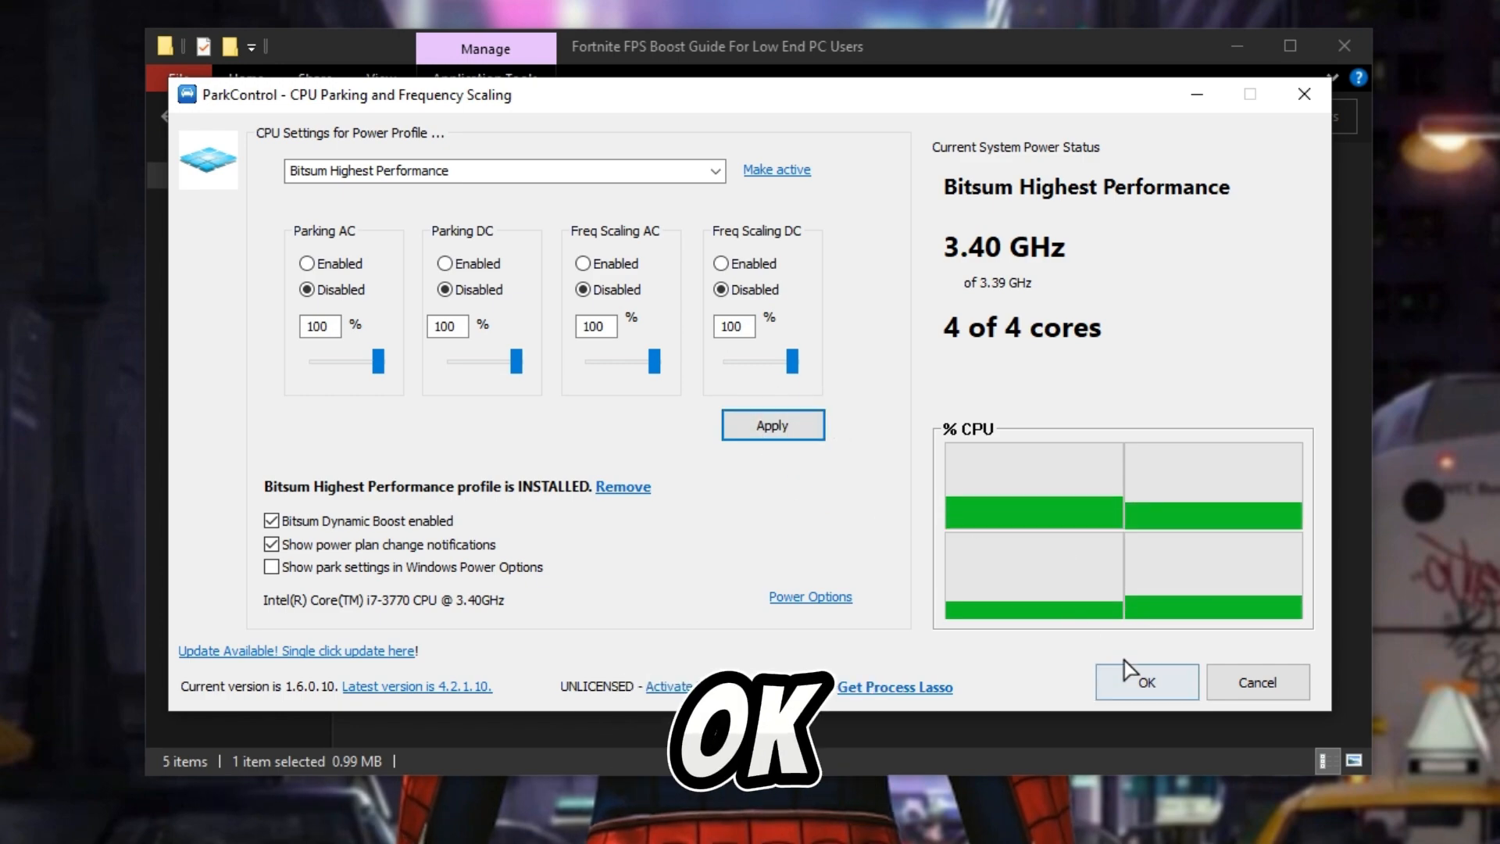
left_click(1145, 682)
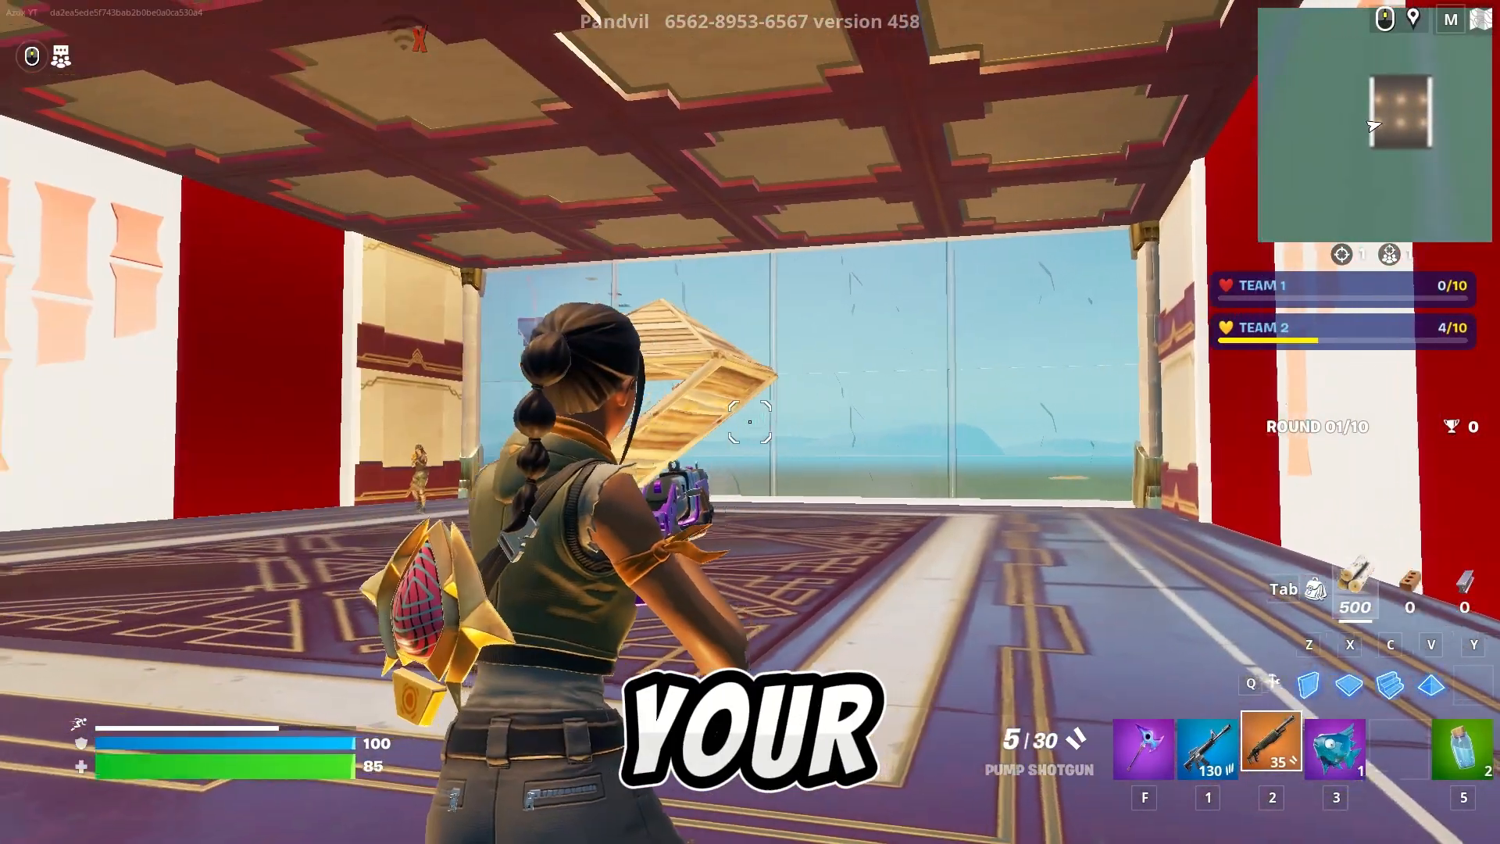